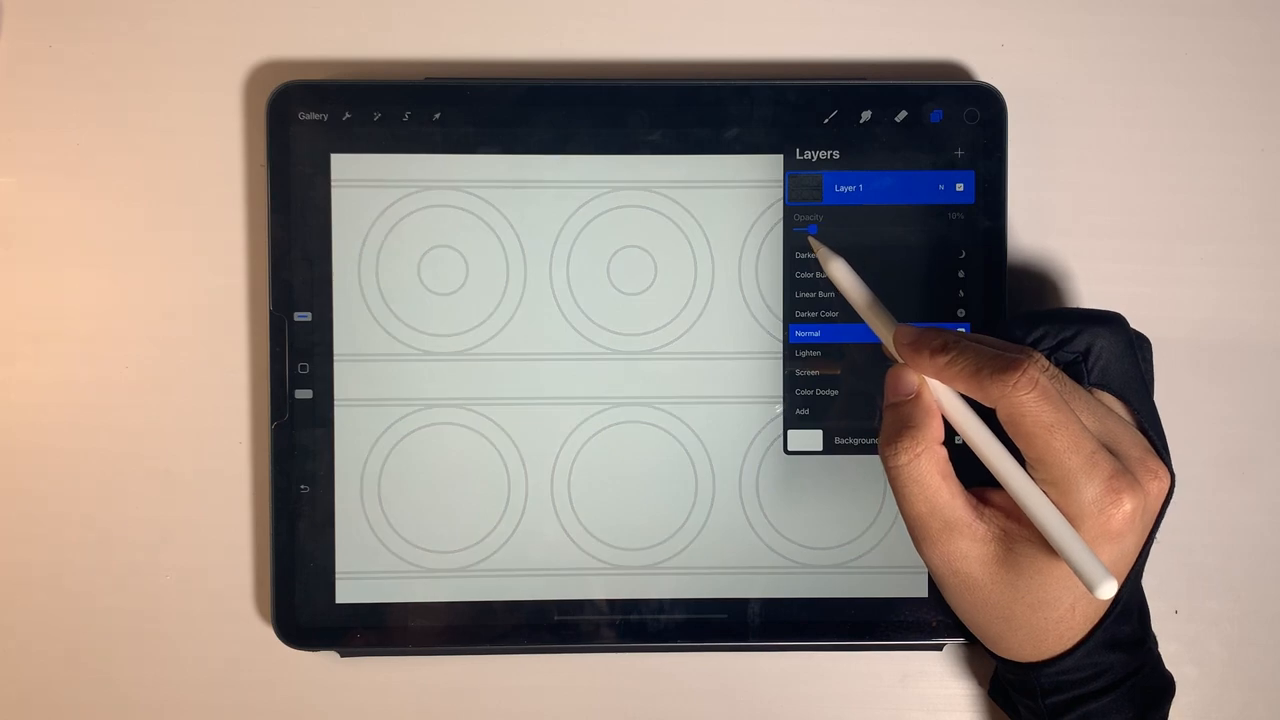
Step: Fade Layer 1's circle guides and add a new Drawing Assist layer above them
click(345, 116)
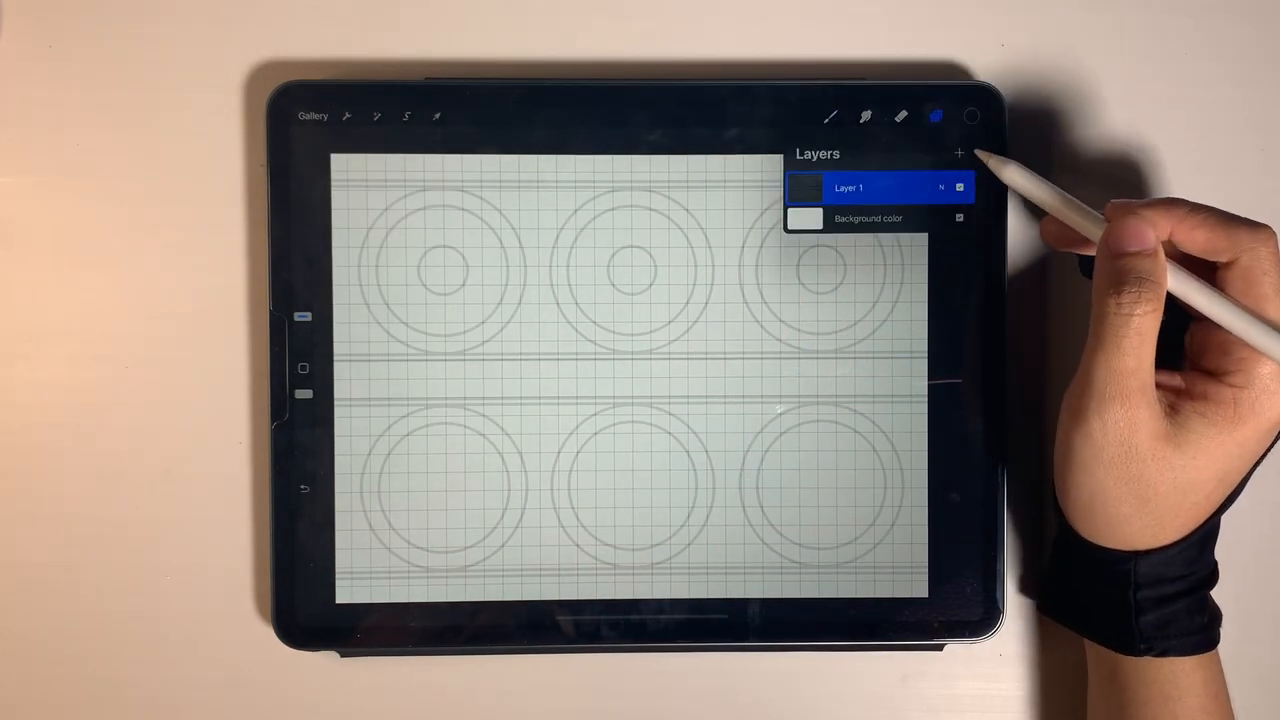
click(966, 150)
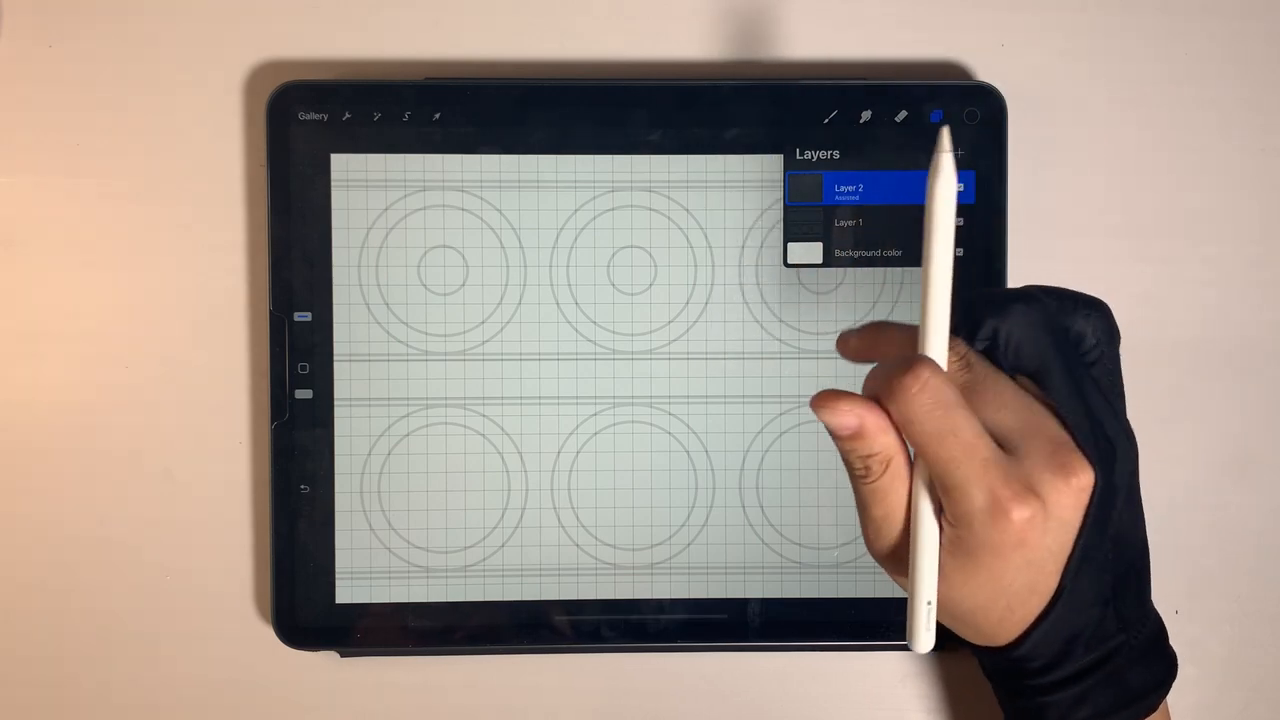
click(838, 110)
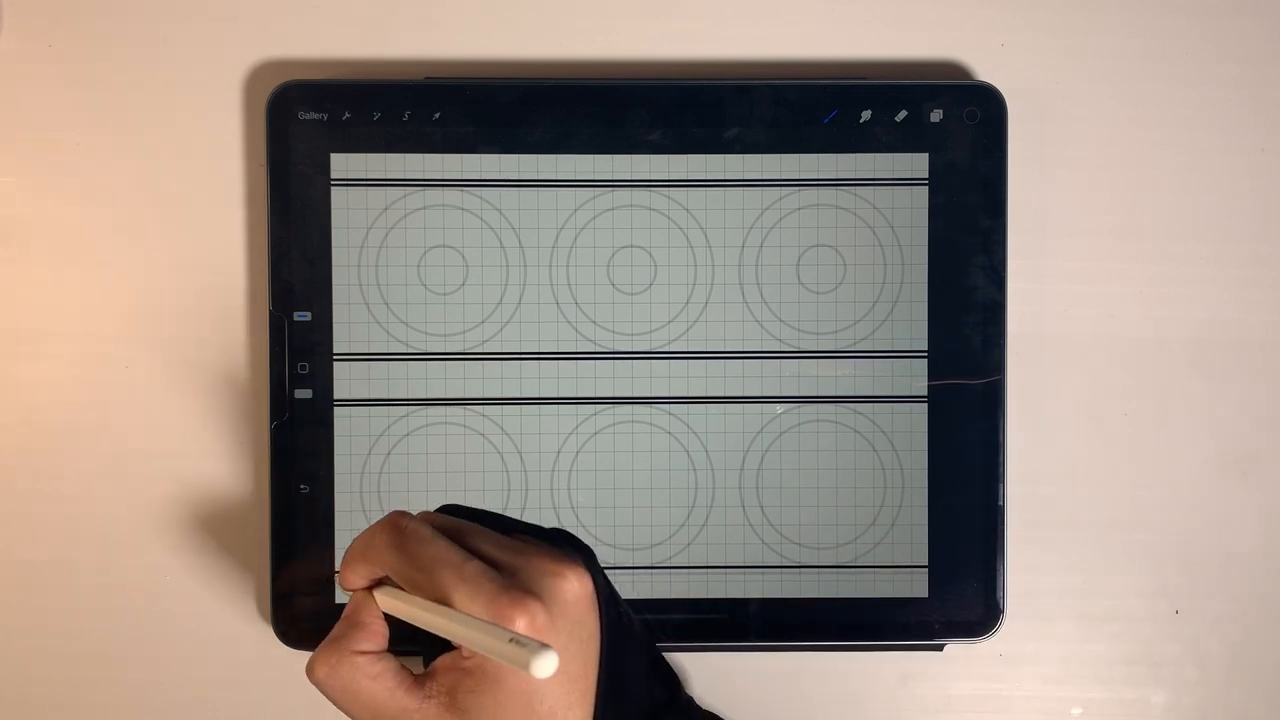
Step: Pencil-sketch interlocking swirls and leaves over the top band's circle guides
click(937, 115)
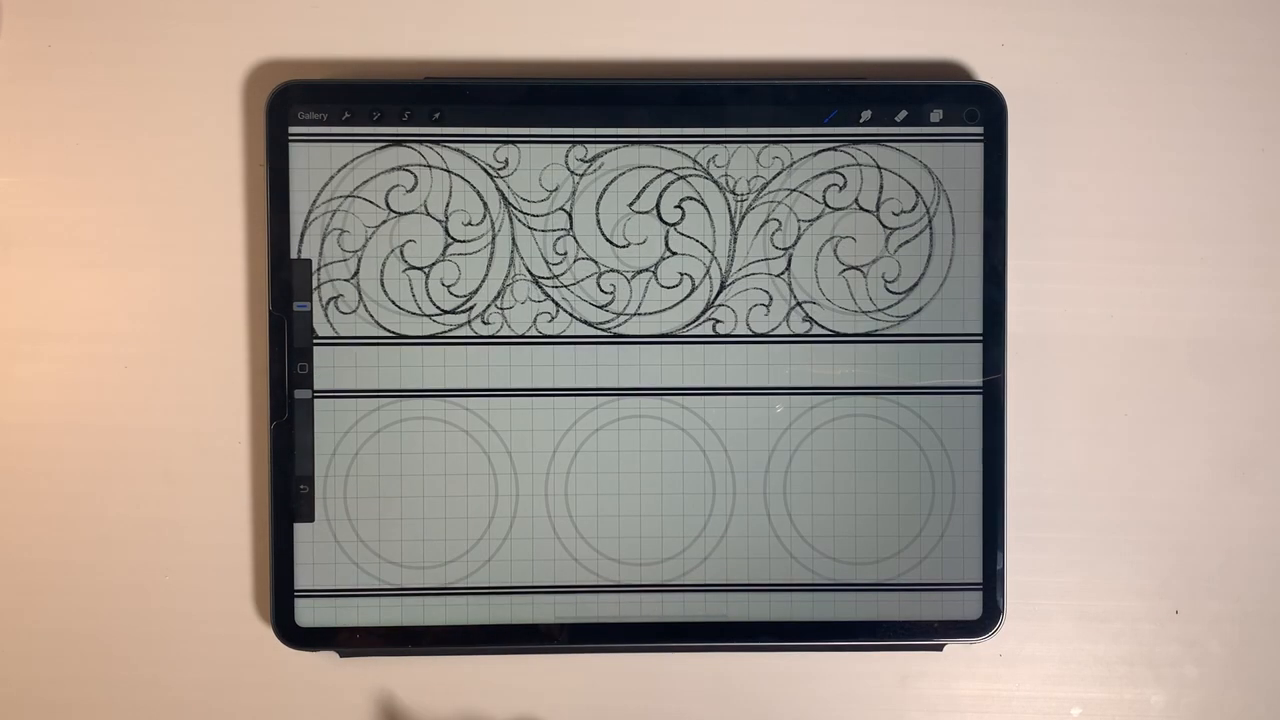
Step: Lower the scroll sketch layer's opacity and select the layer for inking
click(943, 113)
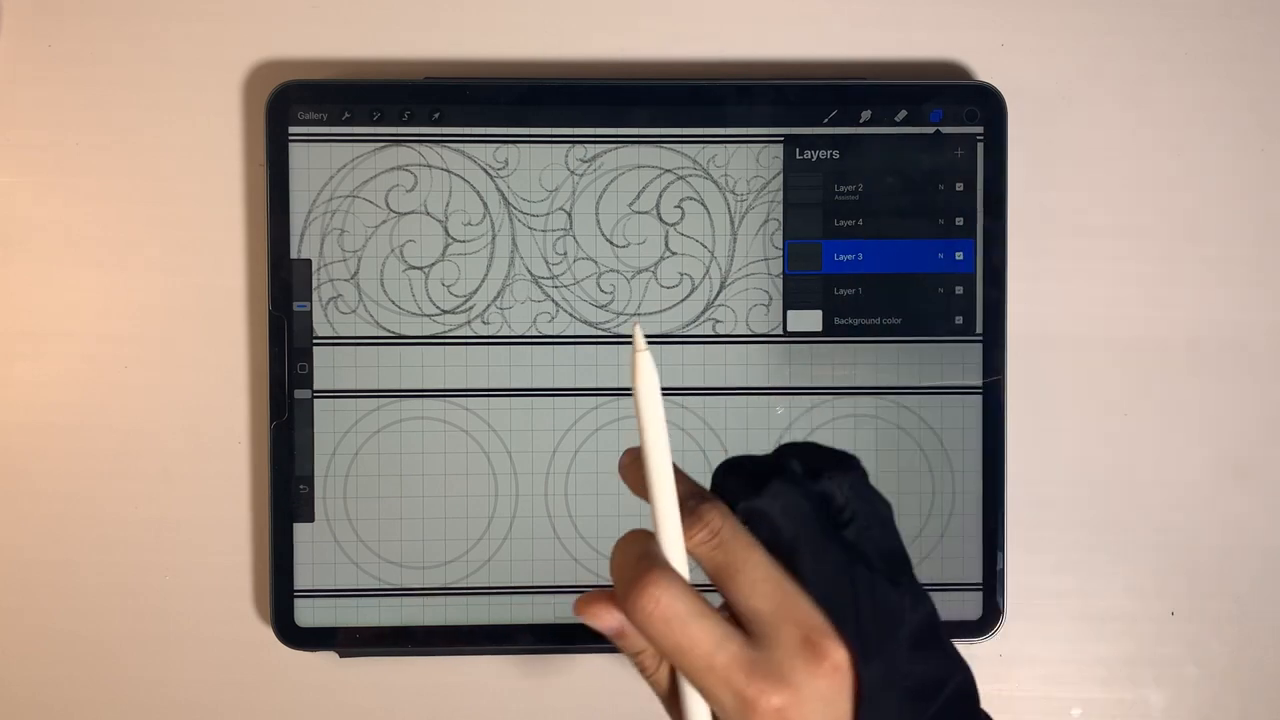
click(935, 115)
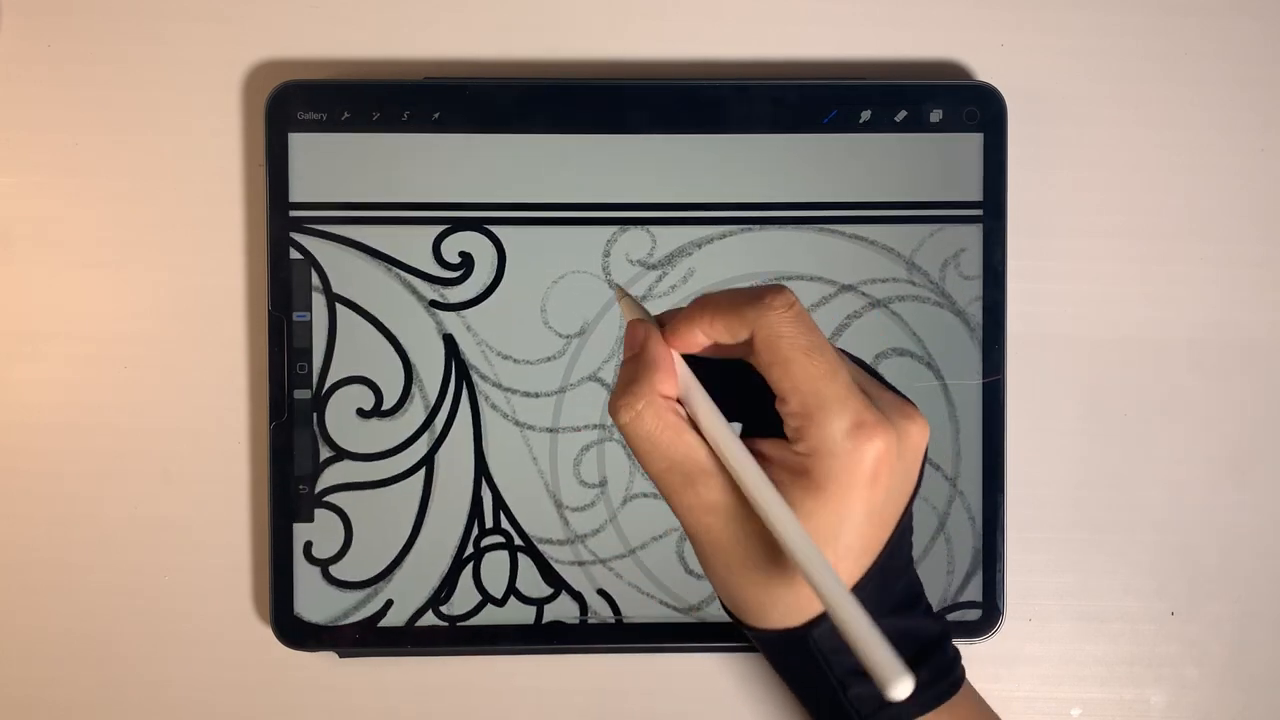
Step: Trace the whole top-band scroll design with bold black monoline outlines
drag(620, 290, 570, 320)
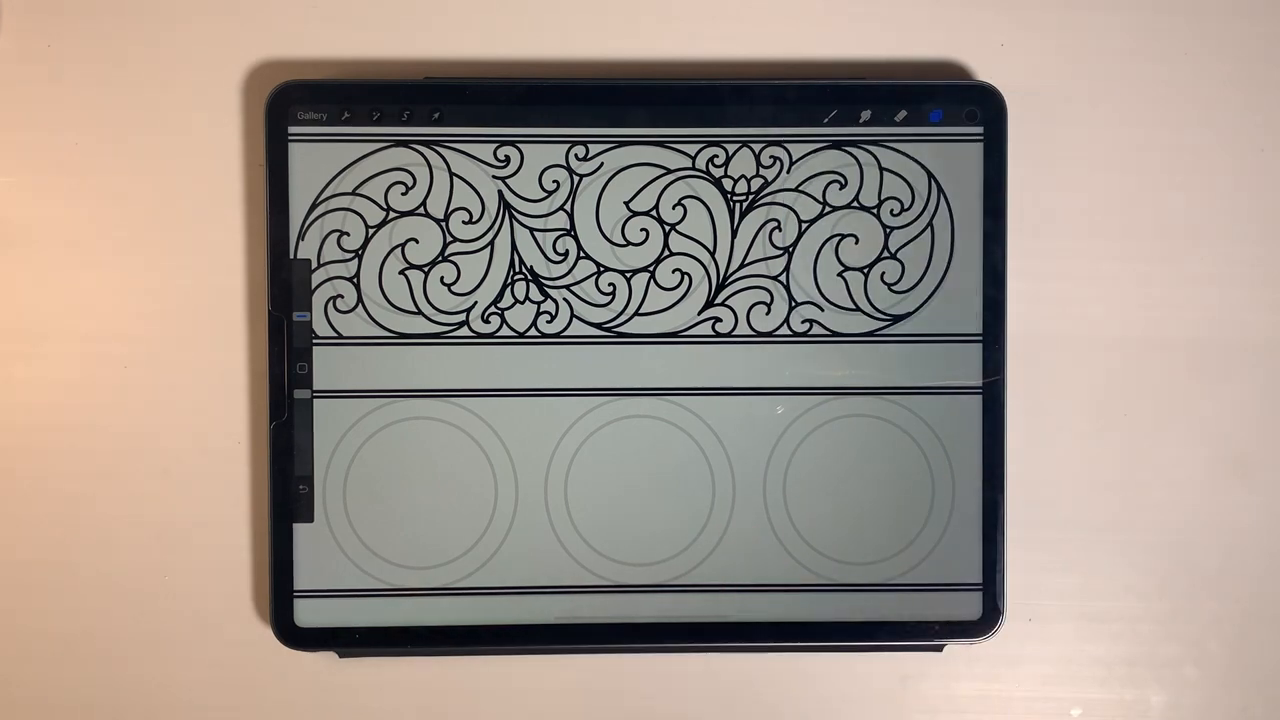
Step: Add a shading layer and choose the Script brush for purple hatching and dots
click(936, 110)
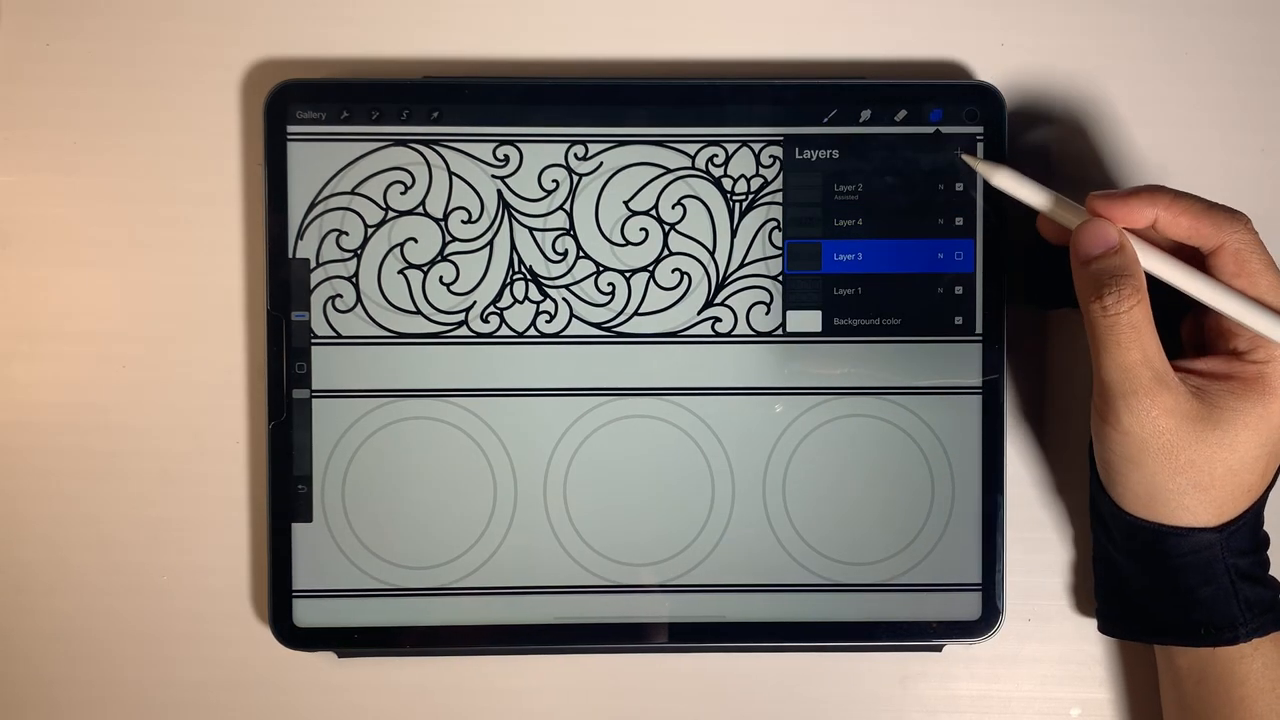
click(943, 113)
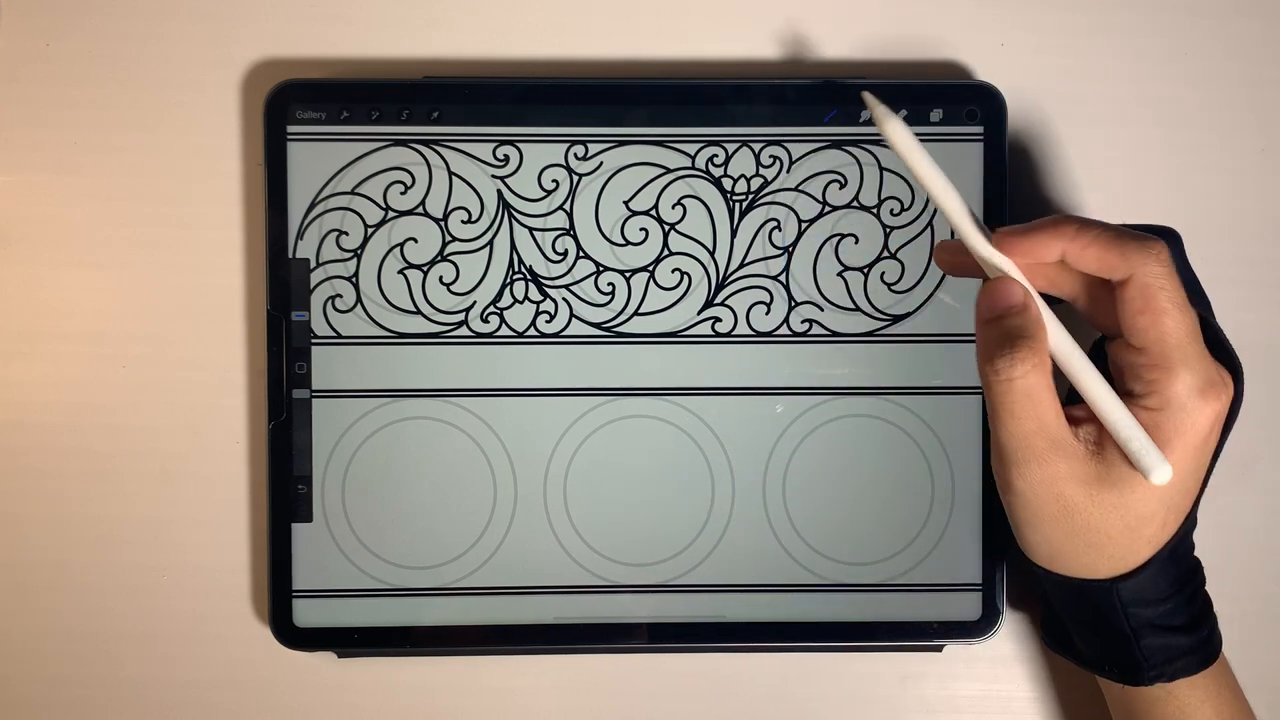
click(863, 110)
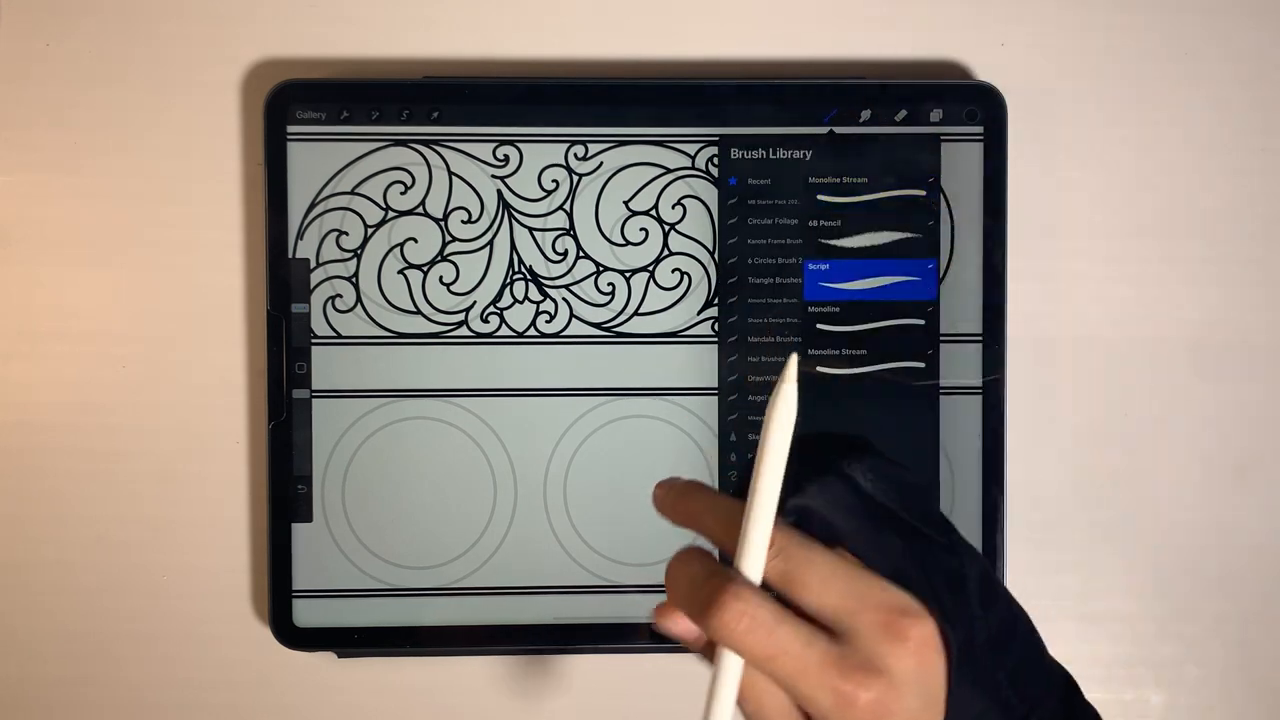
click(968, 110)
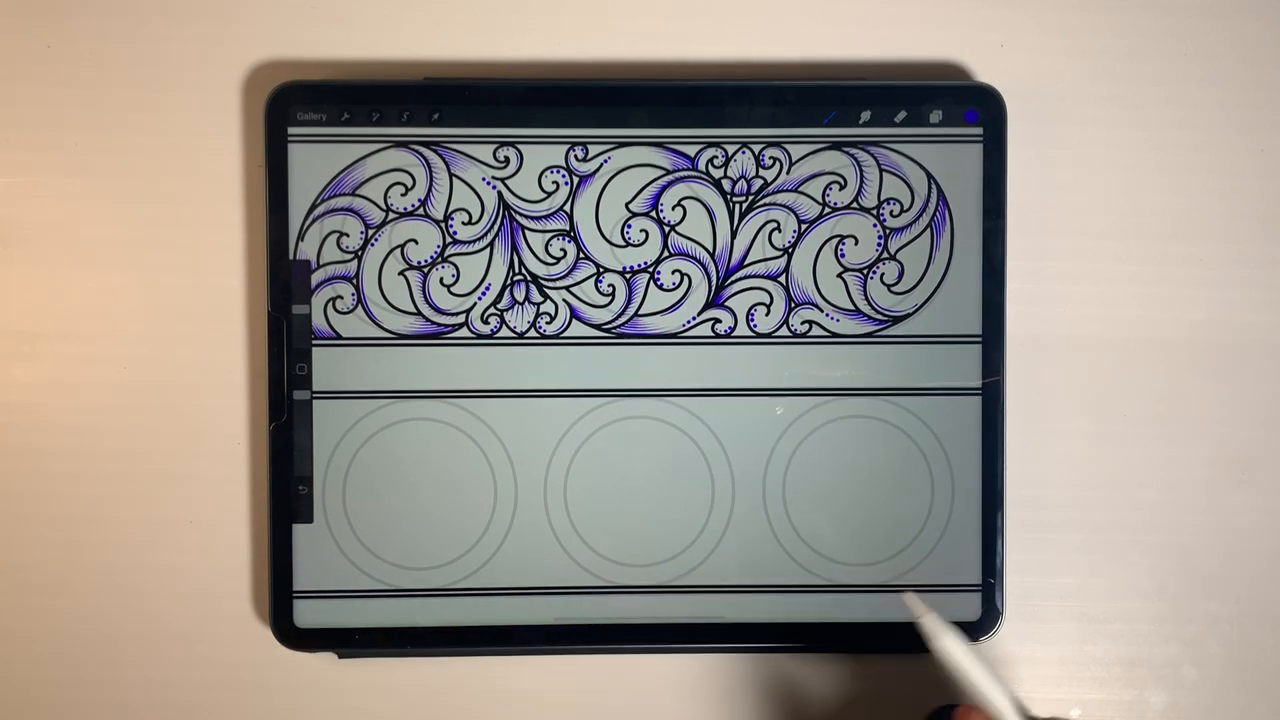
click(937, 113)
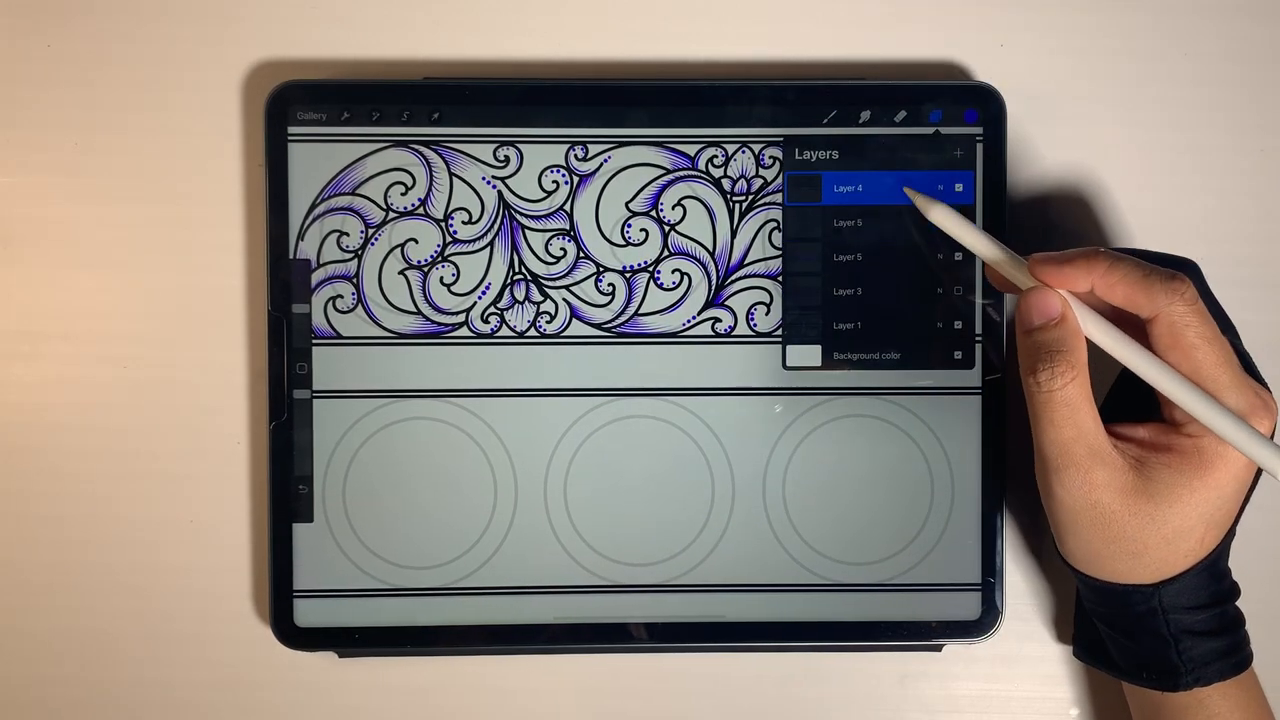
Step: Set the scroll line-art layer as Reference for the blue ColorDrop fills
click(852, 188)
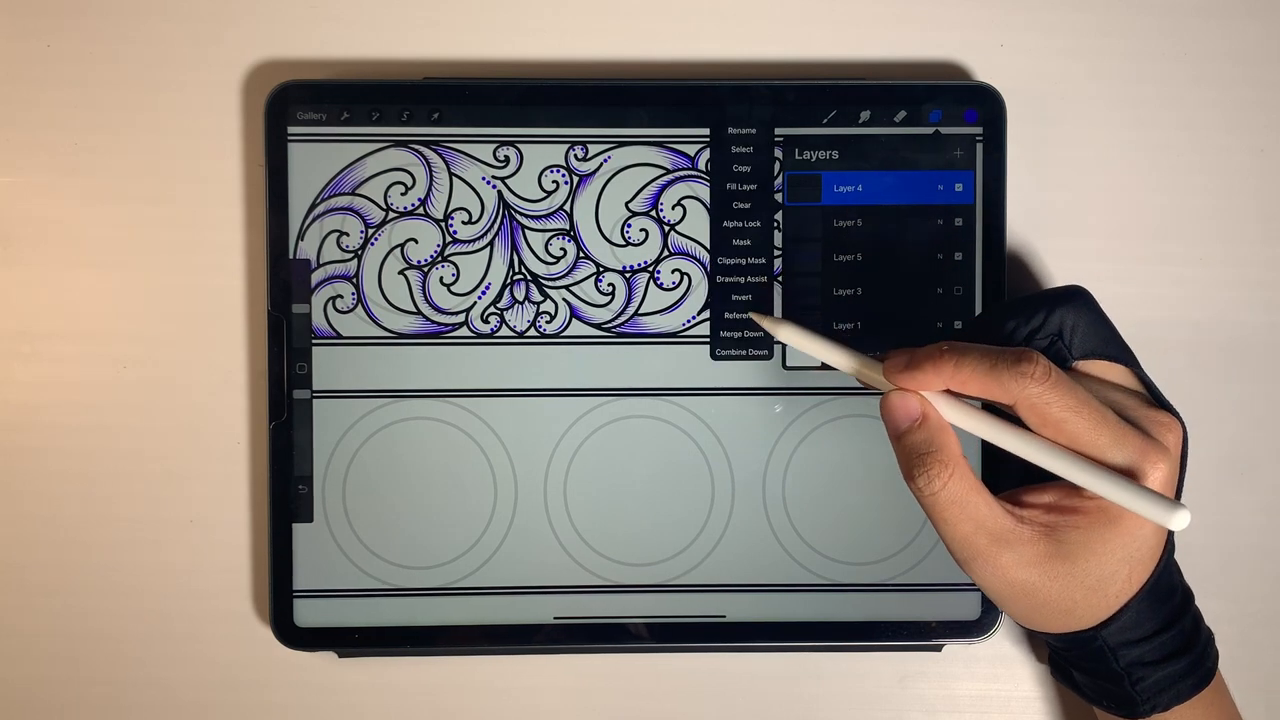
click(744, 315)
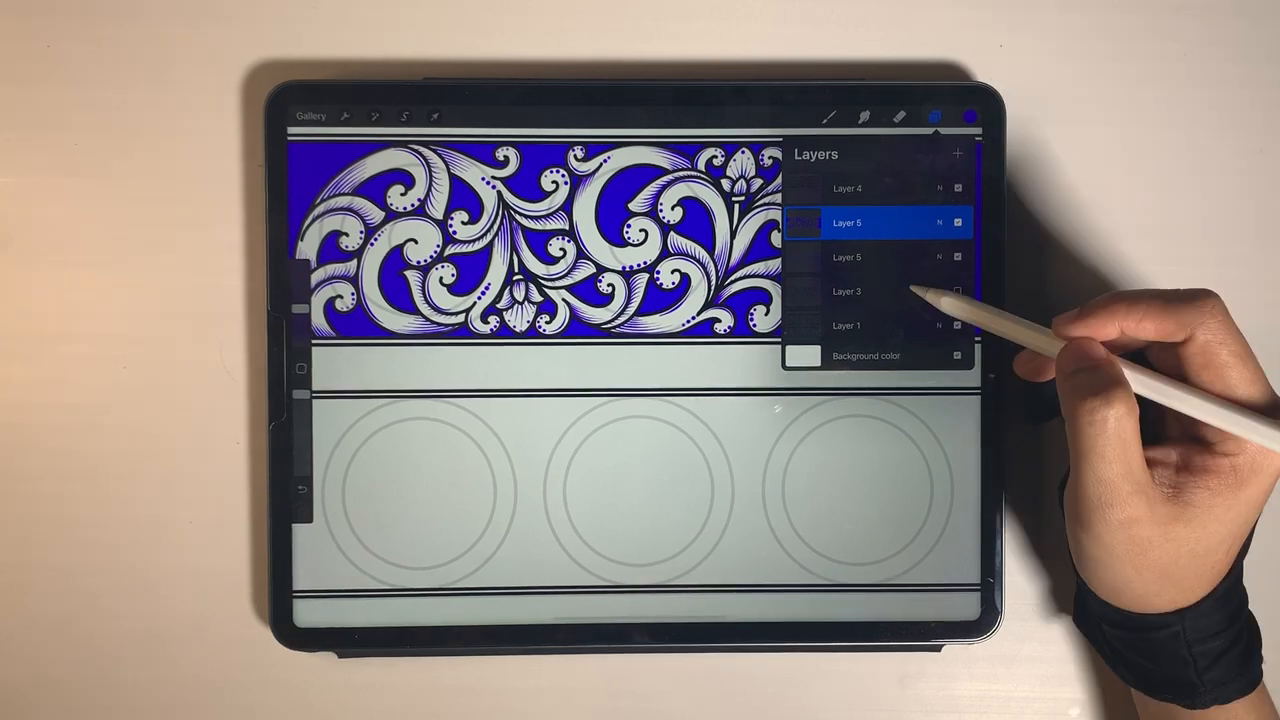
Step: Add a layer and pencil-sketch flowers inside each lower-band circle with connecting scrolls
click(966, 151)
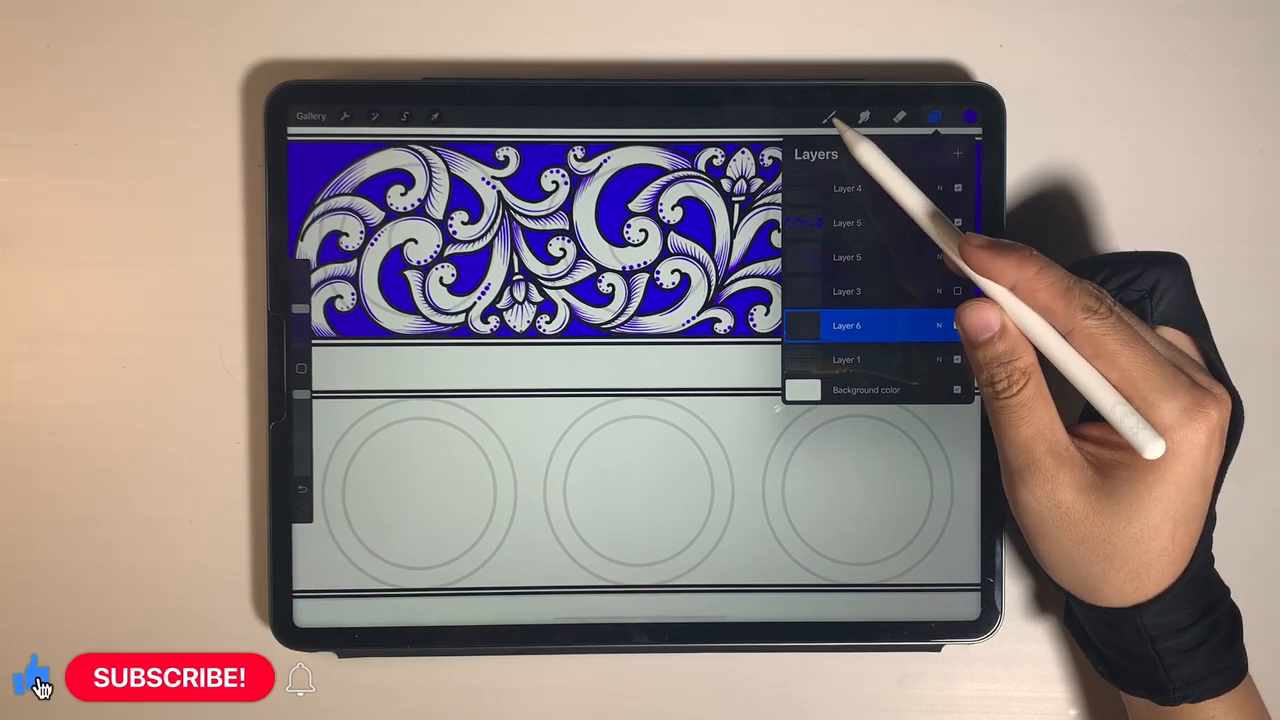
click(945, 113)
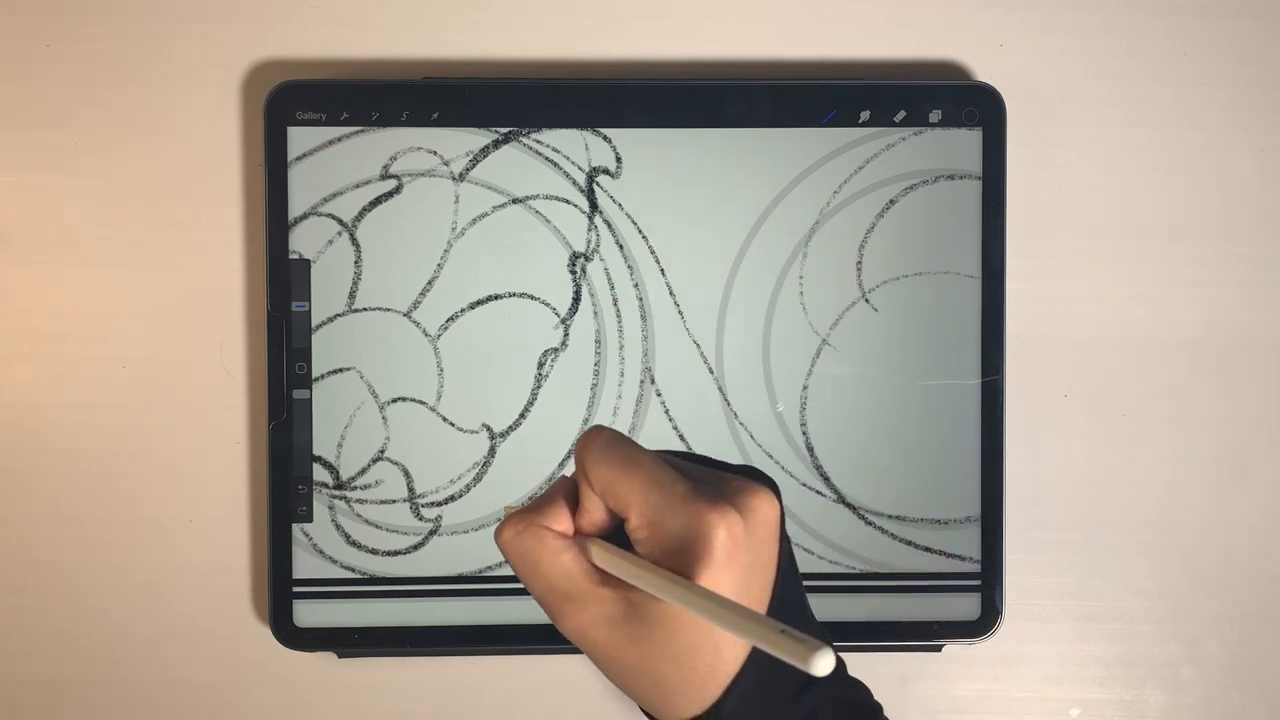
drag(560, 460, 520, 470)
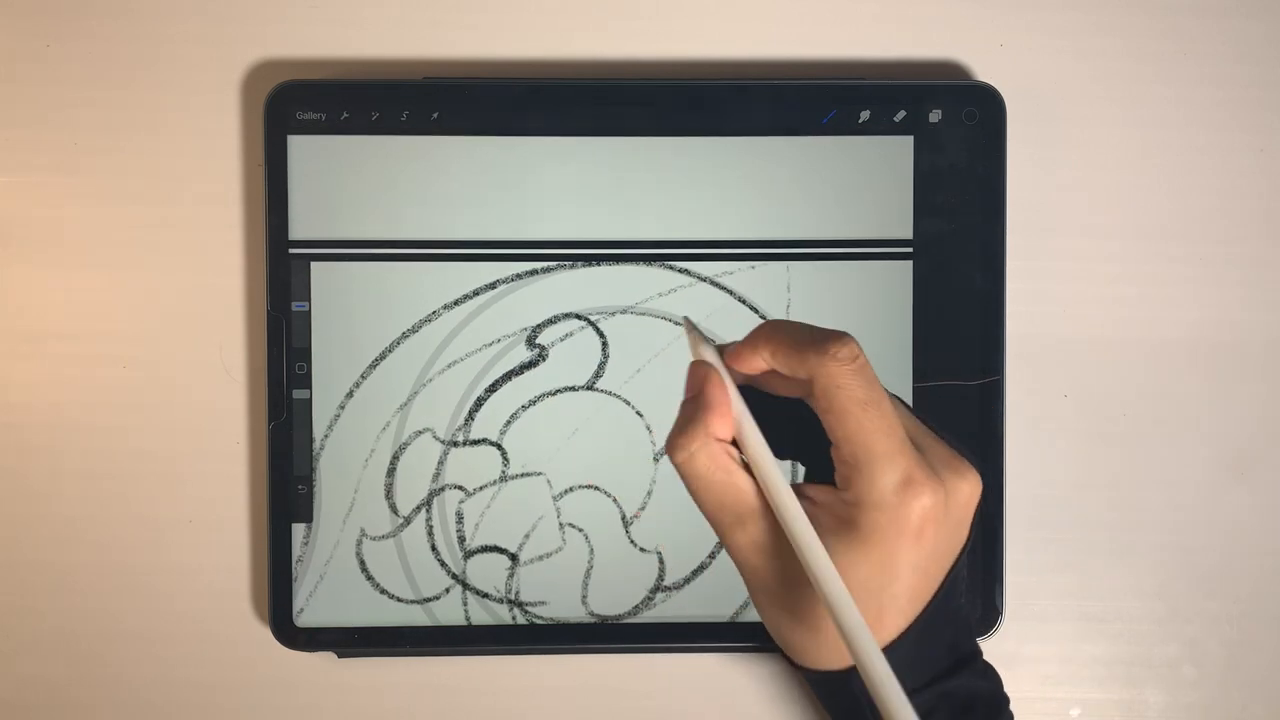
drag(690, 320, 650, 380)
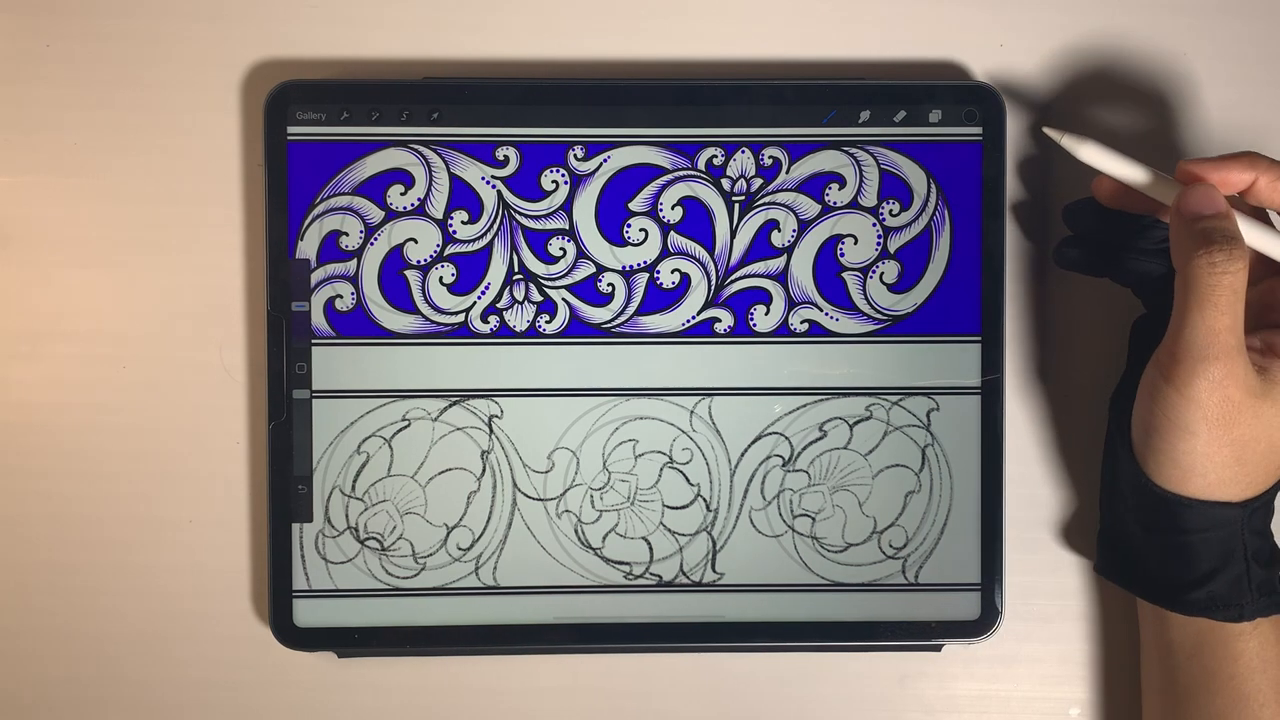
Step: Add a layer above the flower sketch and lower the sketch's opacity
click(949, 113)
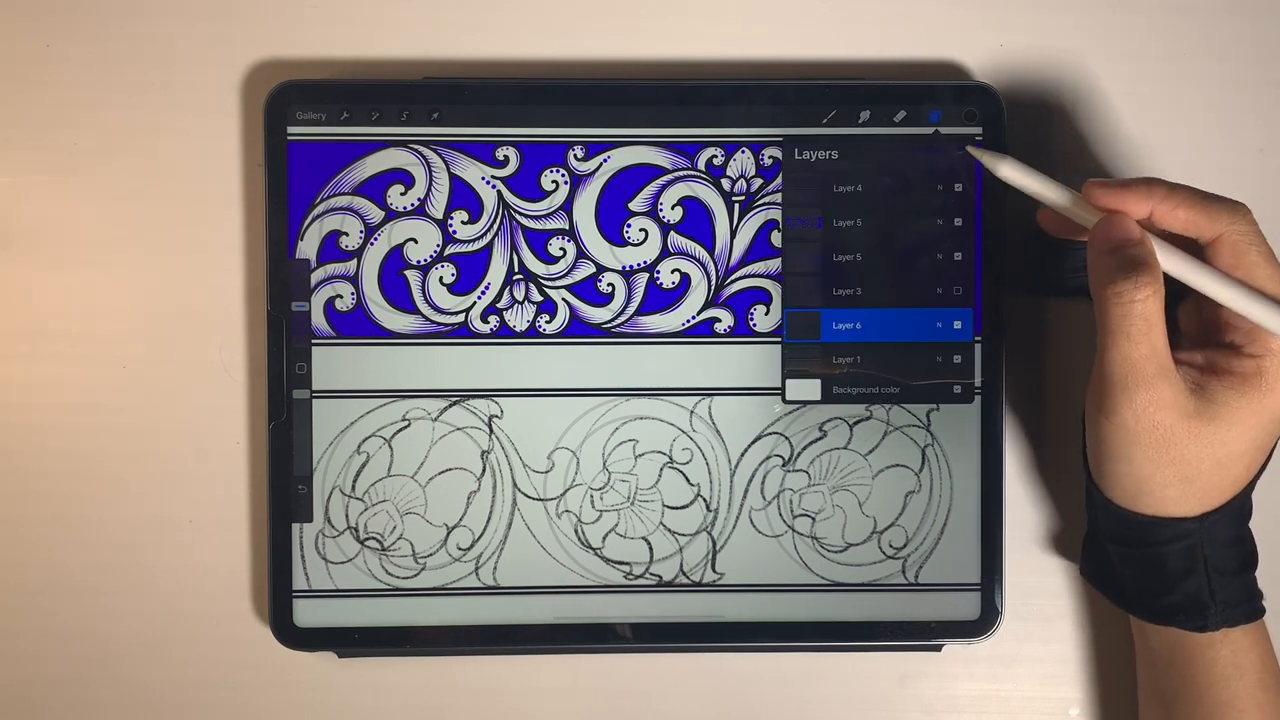
click(874, 325)
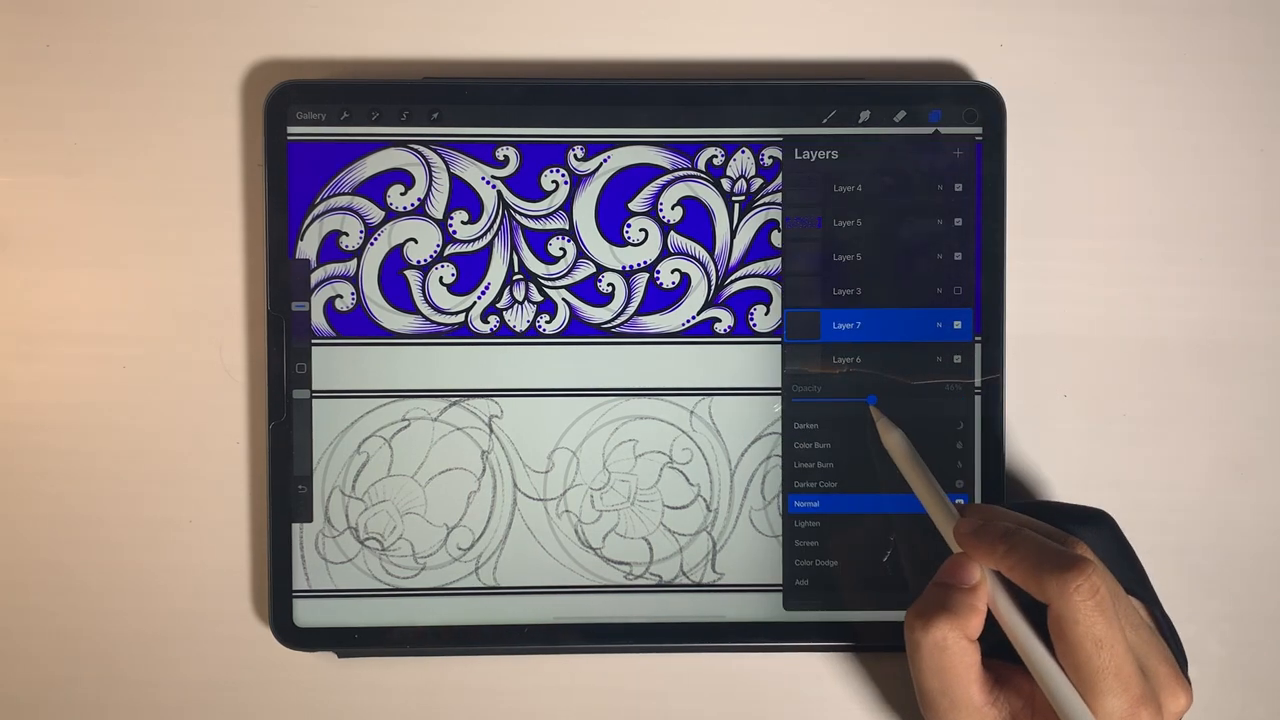
click(834, 113)
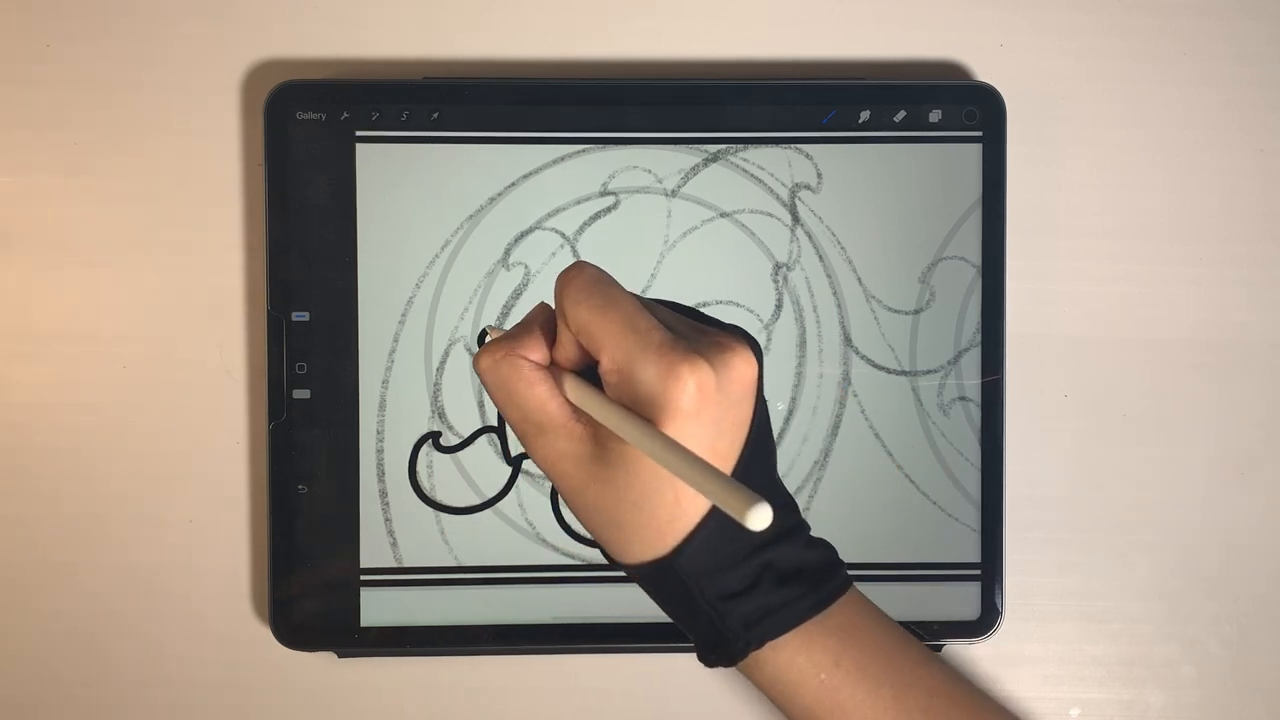
Step: Ink petals, curled scrolls, ribbed flower bases and curling leaves in bold black
drag(500, 360, 700, 420)
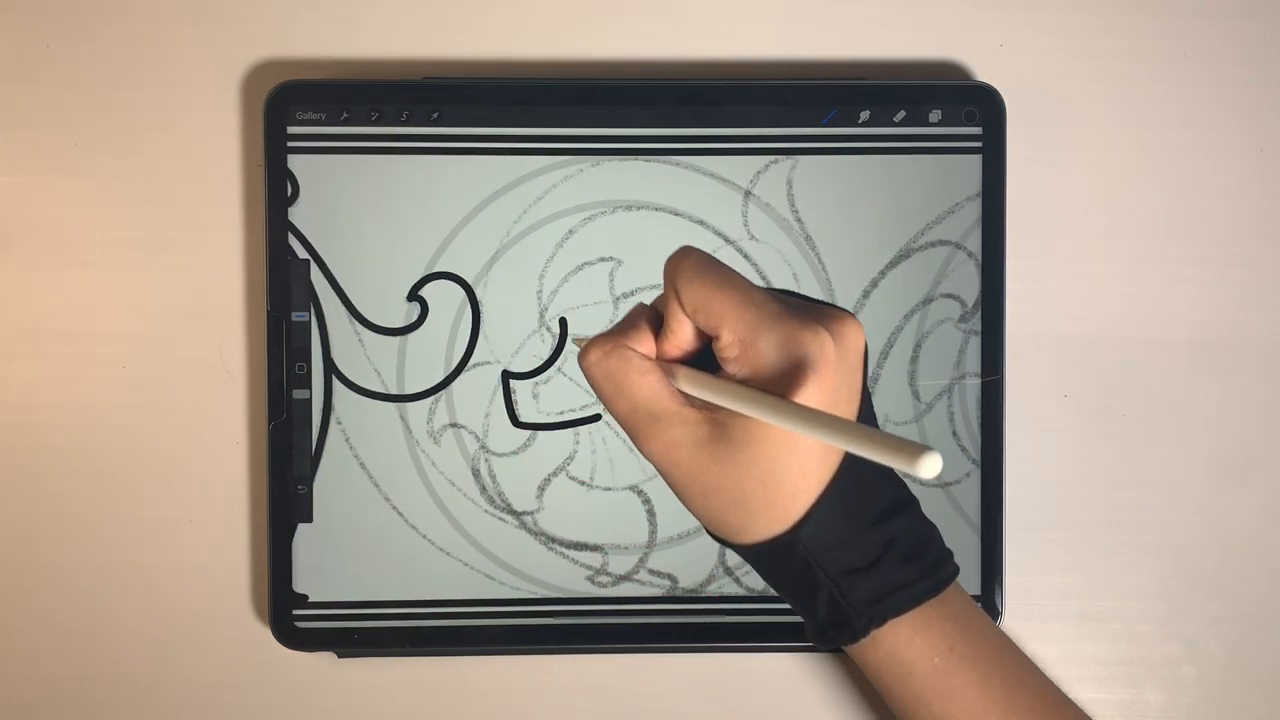
drag(580, 330, 540, 400)
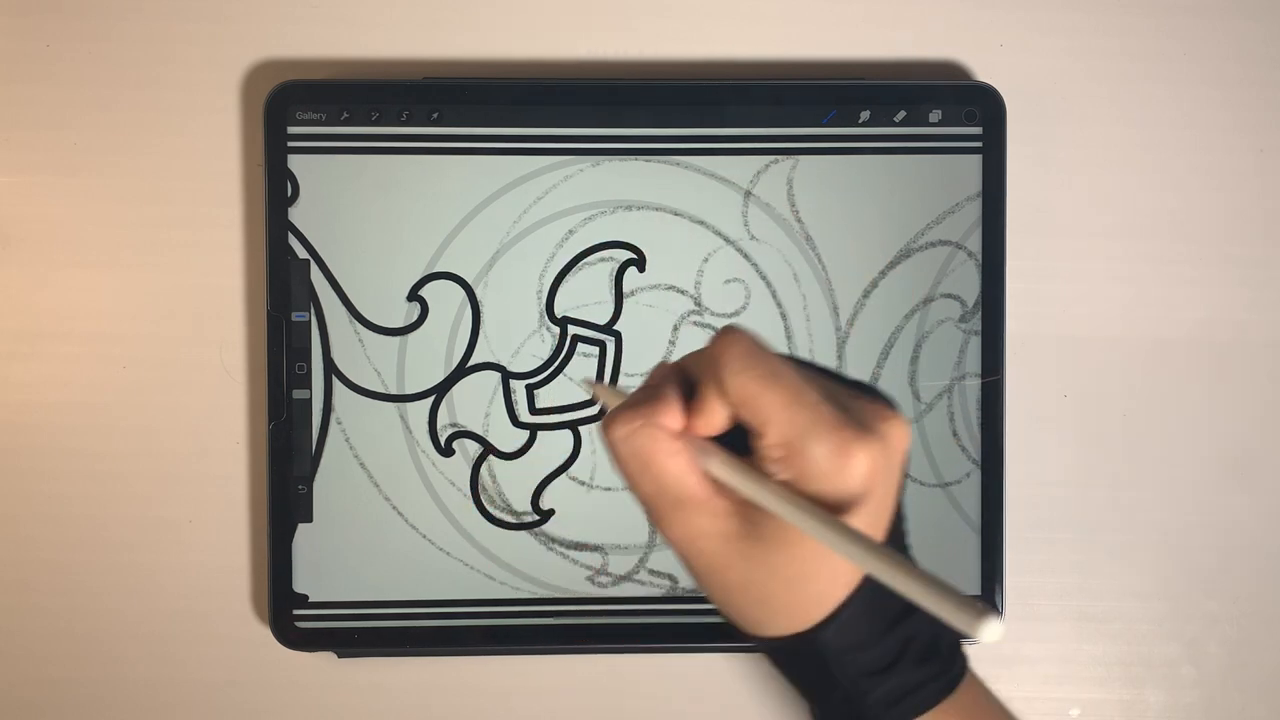
drag(620, 400, 715, 315)
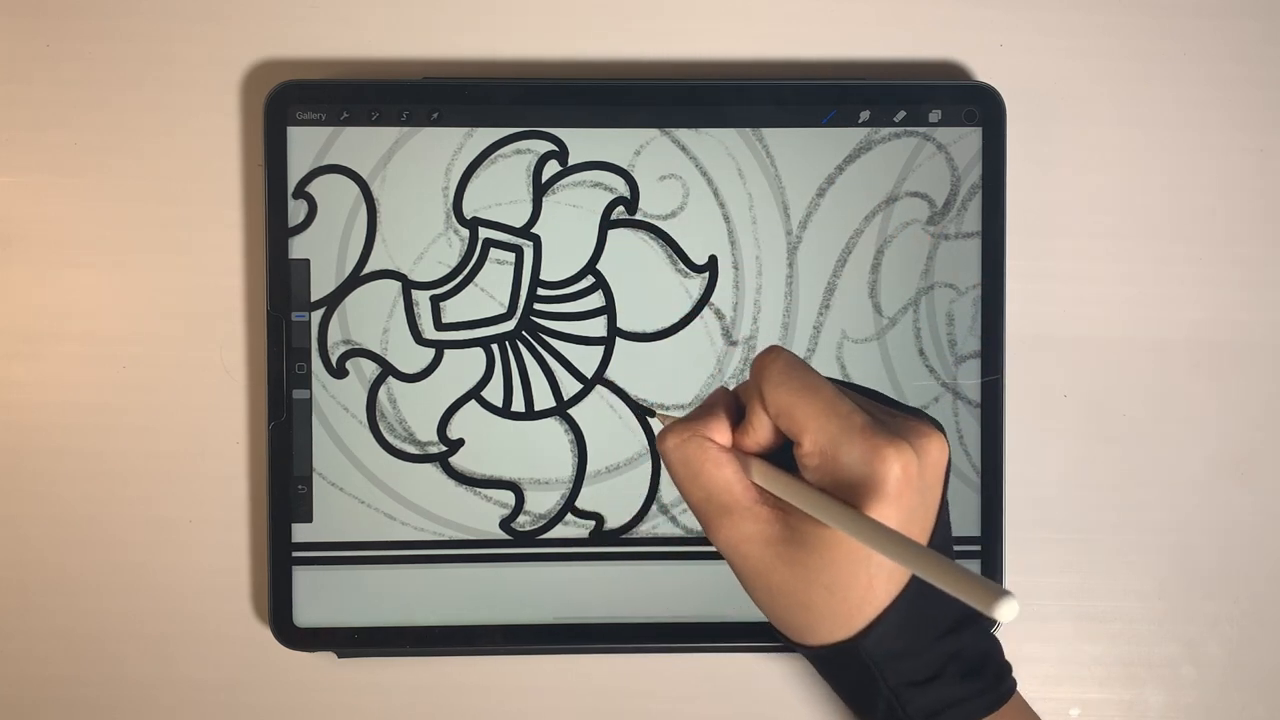
drag(680, 420, 780, 500)
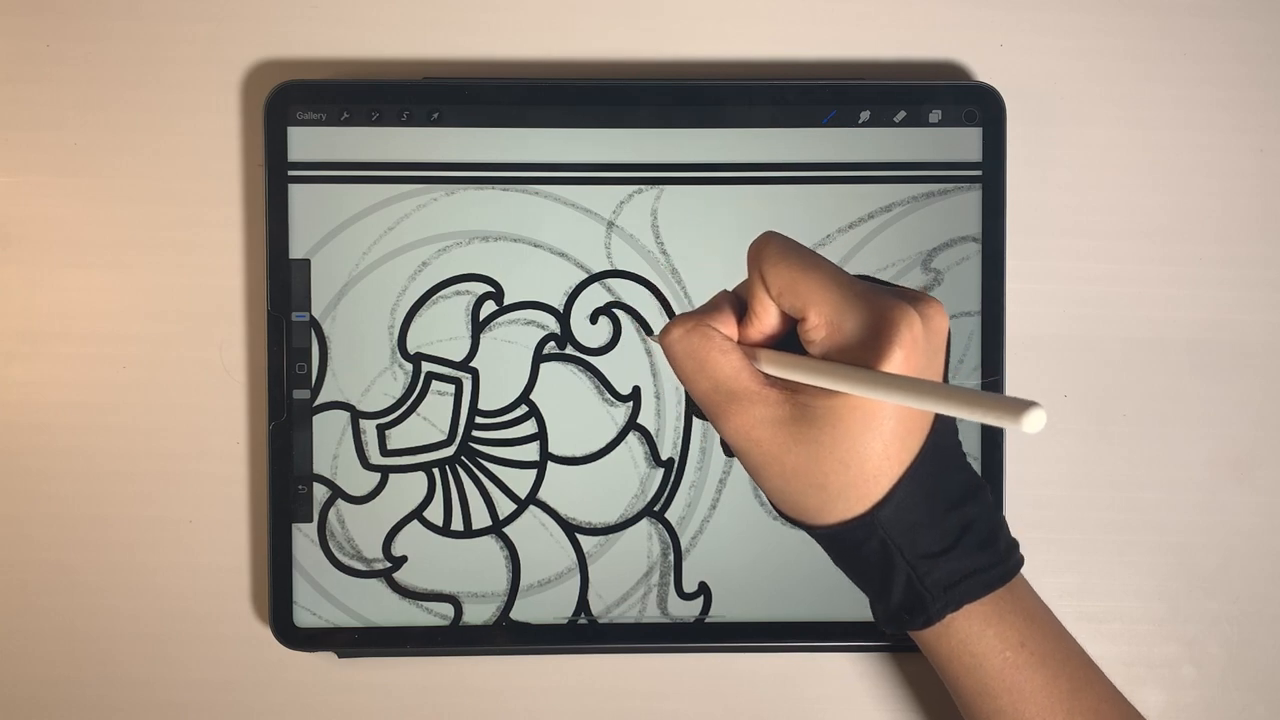
drag(660, 310, 720, 200)
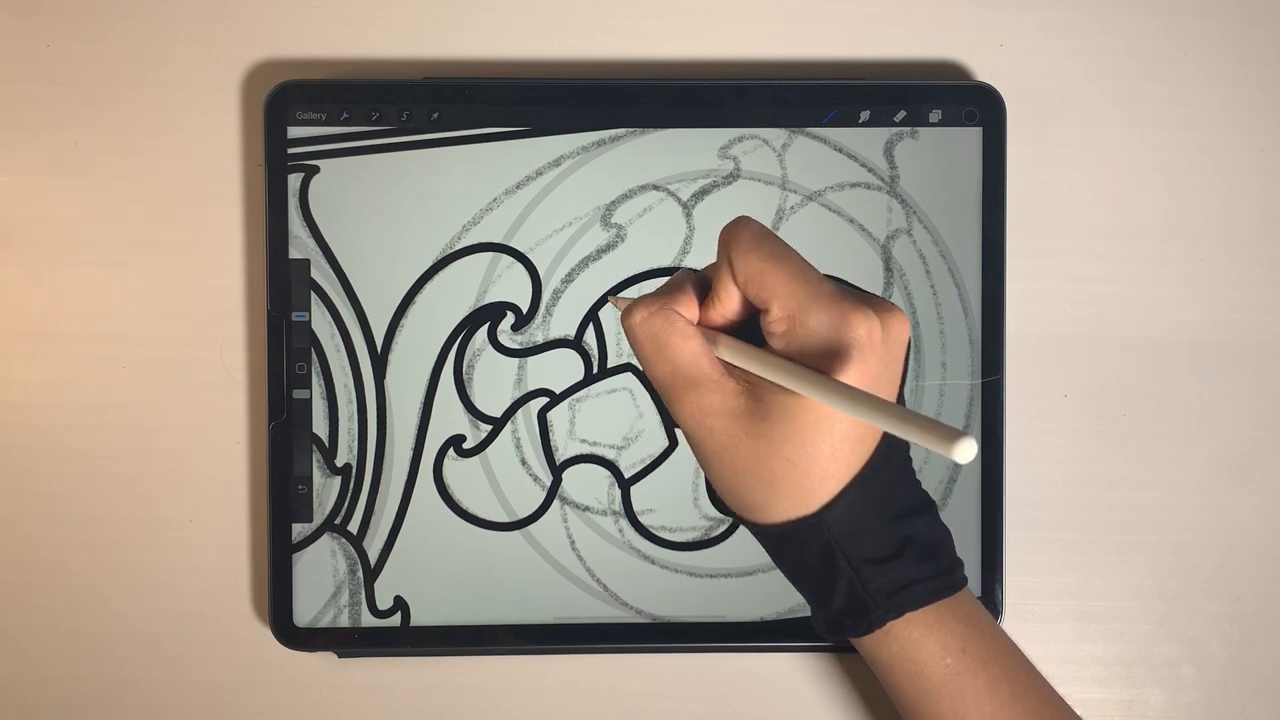
drag(650, 320, 720, 300)
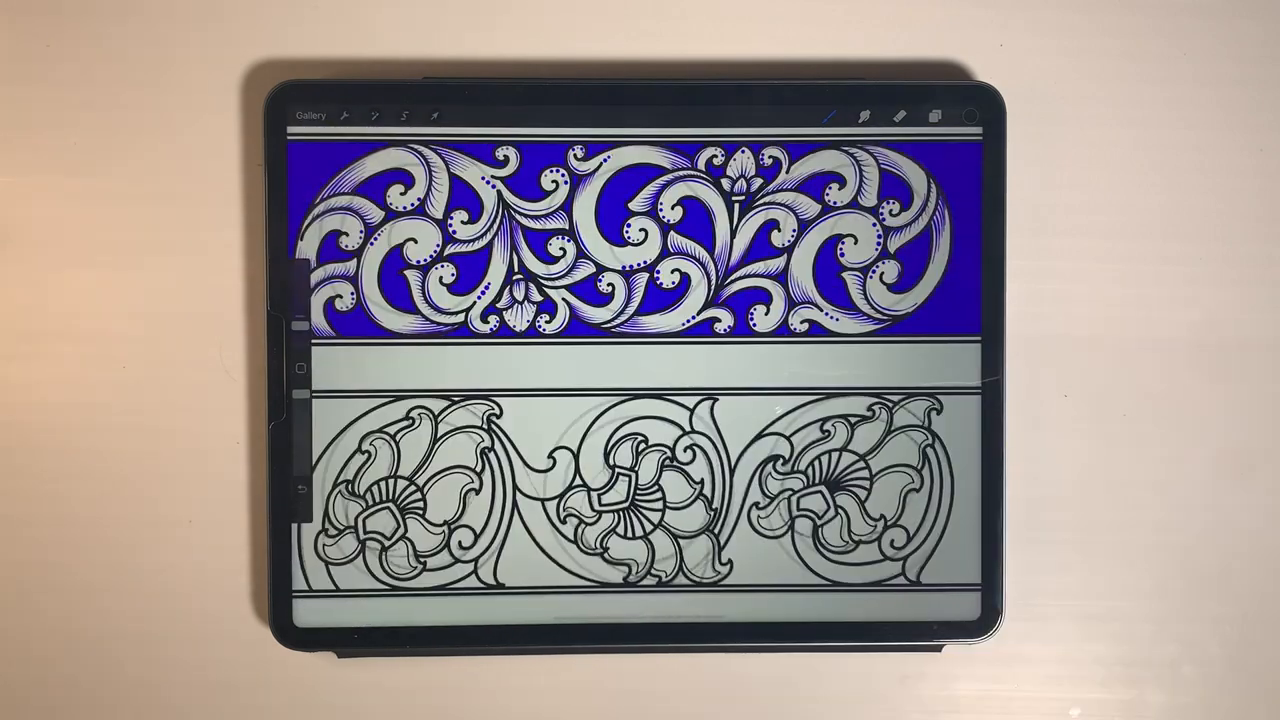
Step: Pick an orange shading colour from the Gold palette
click(945, 114)
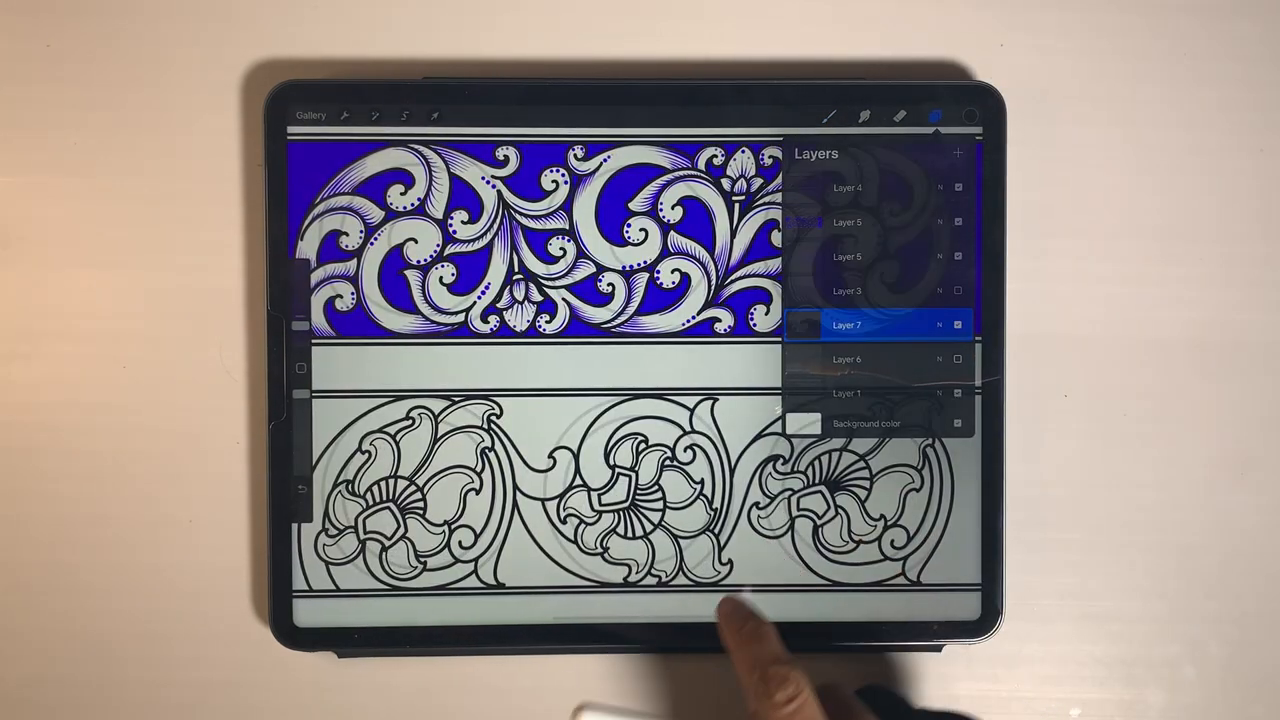
click(946, 116)
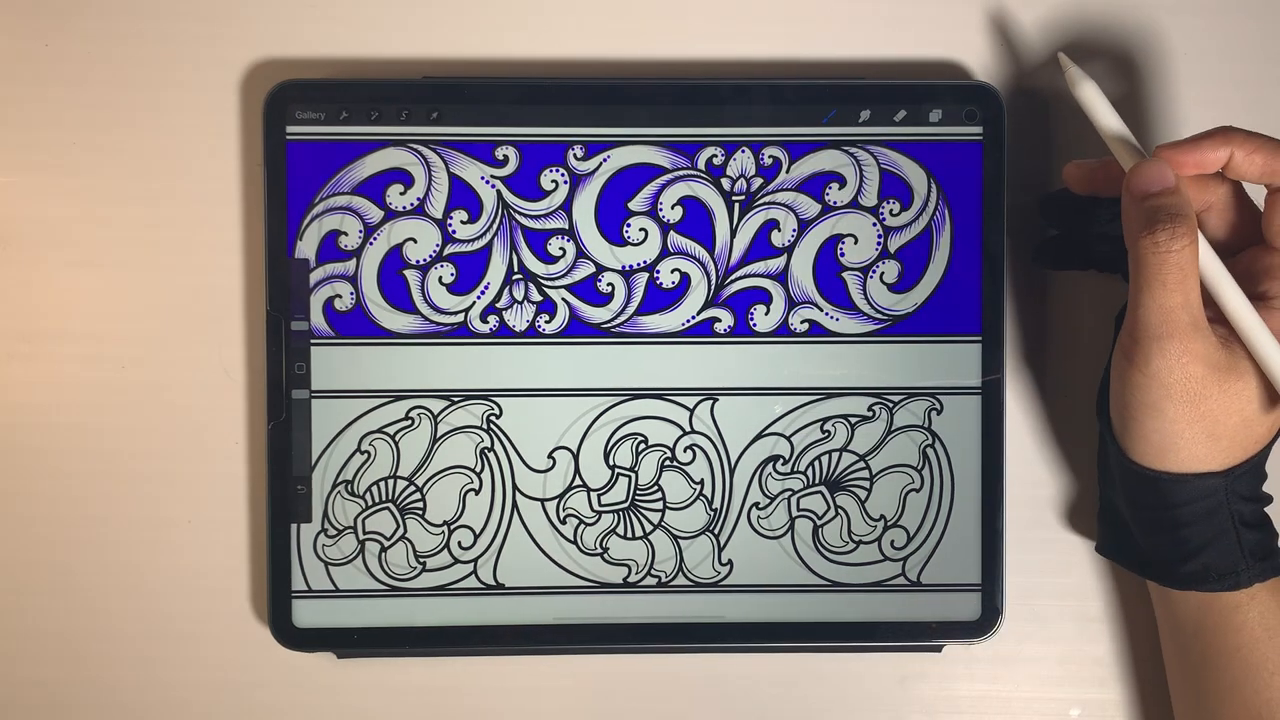
click(963, 113)
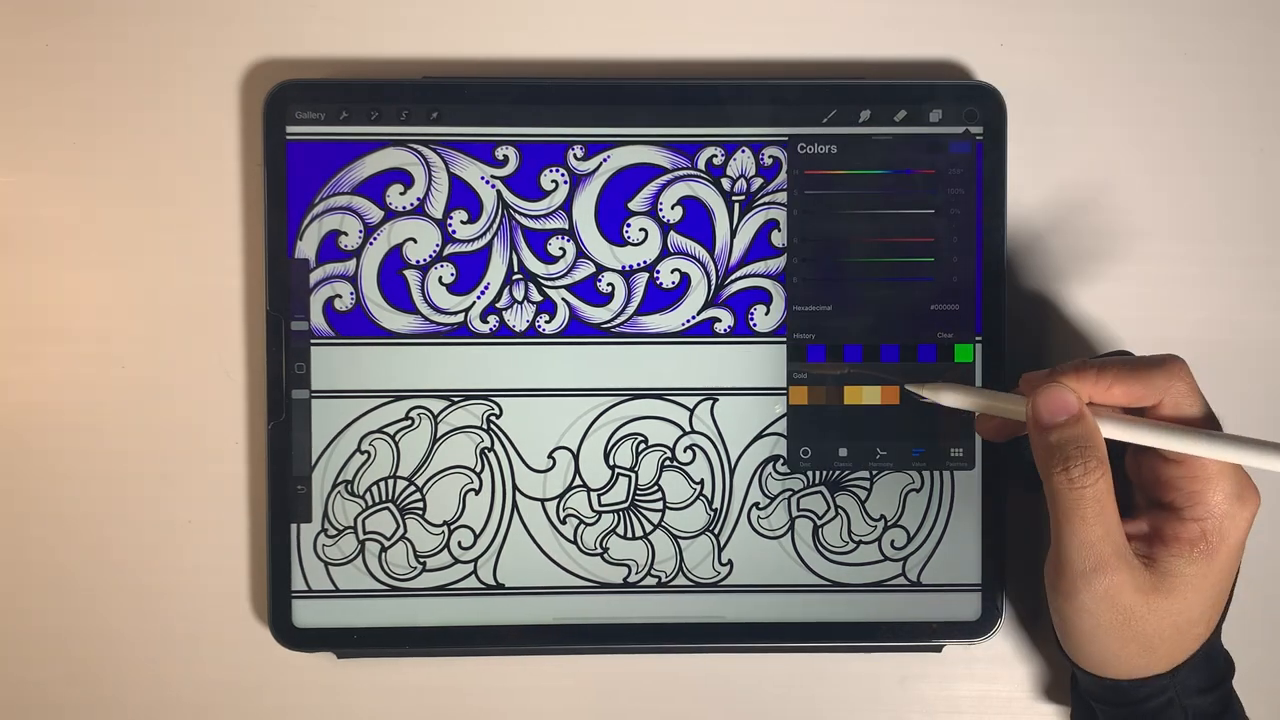
click(946, 113)
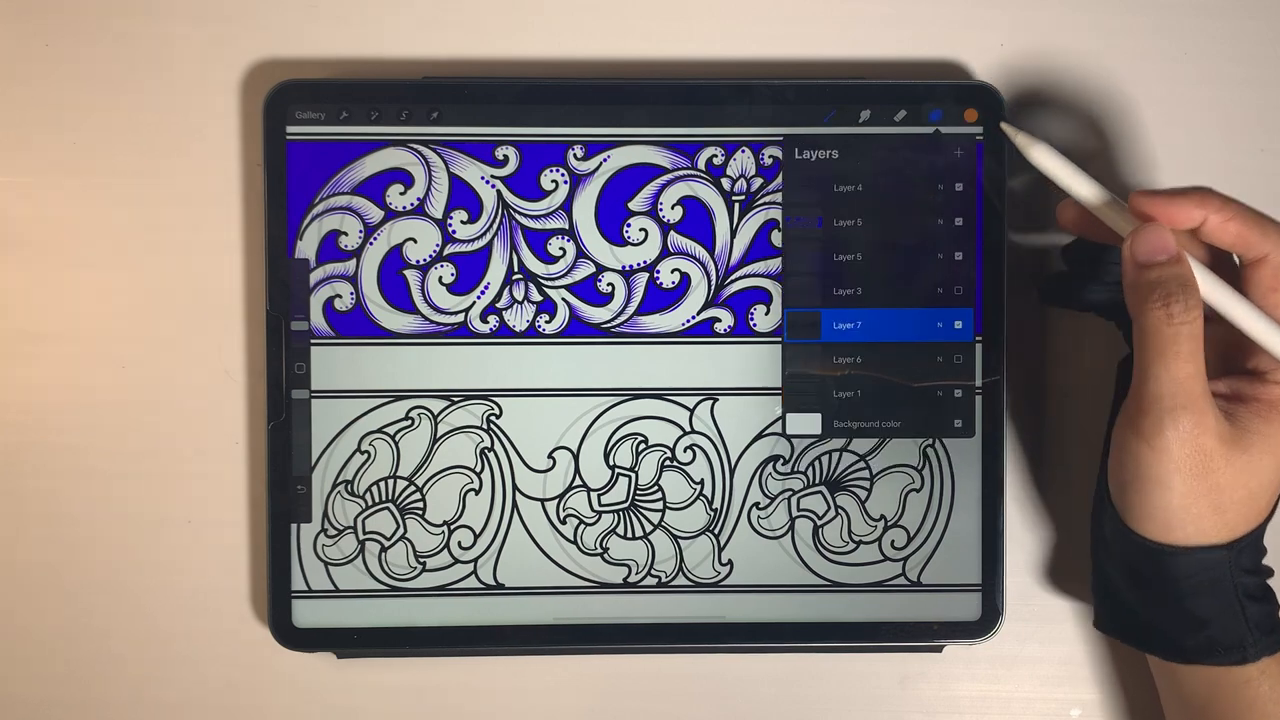
Step: Add a new layer above Layer 6 for the orange hatching
click(866, 360)
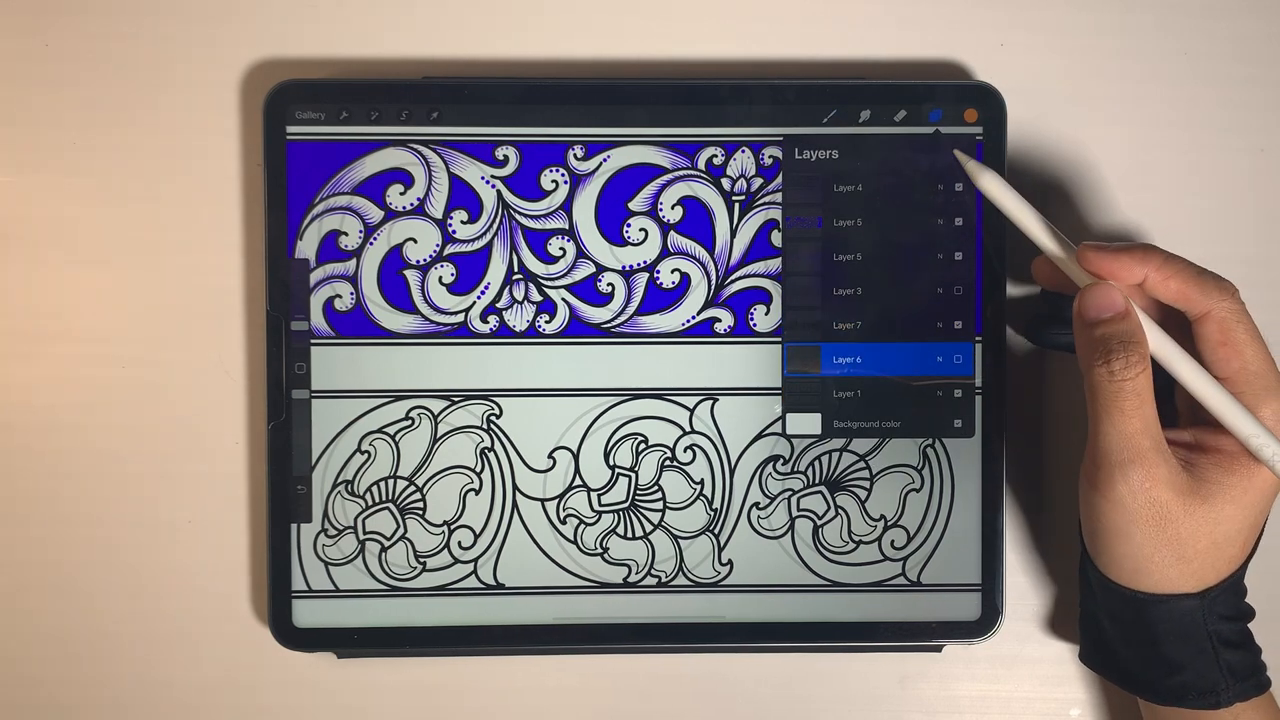
click(959, 153)
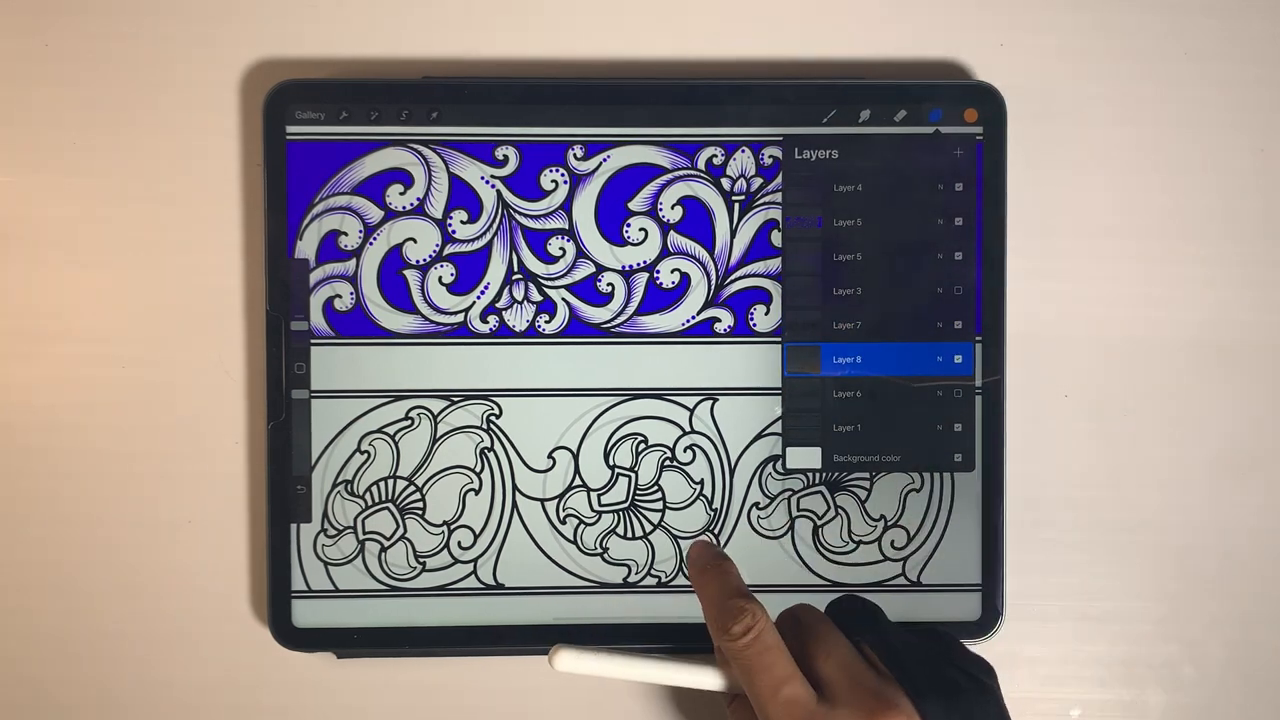
click(862, 112)
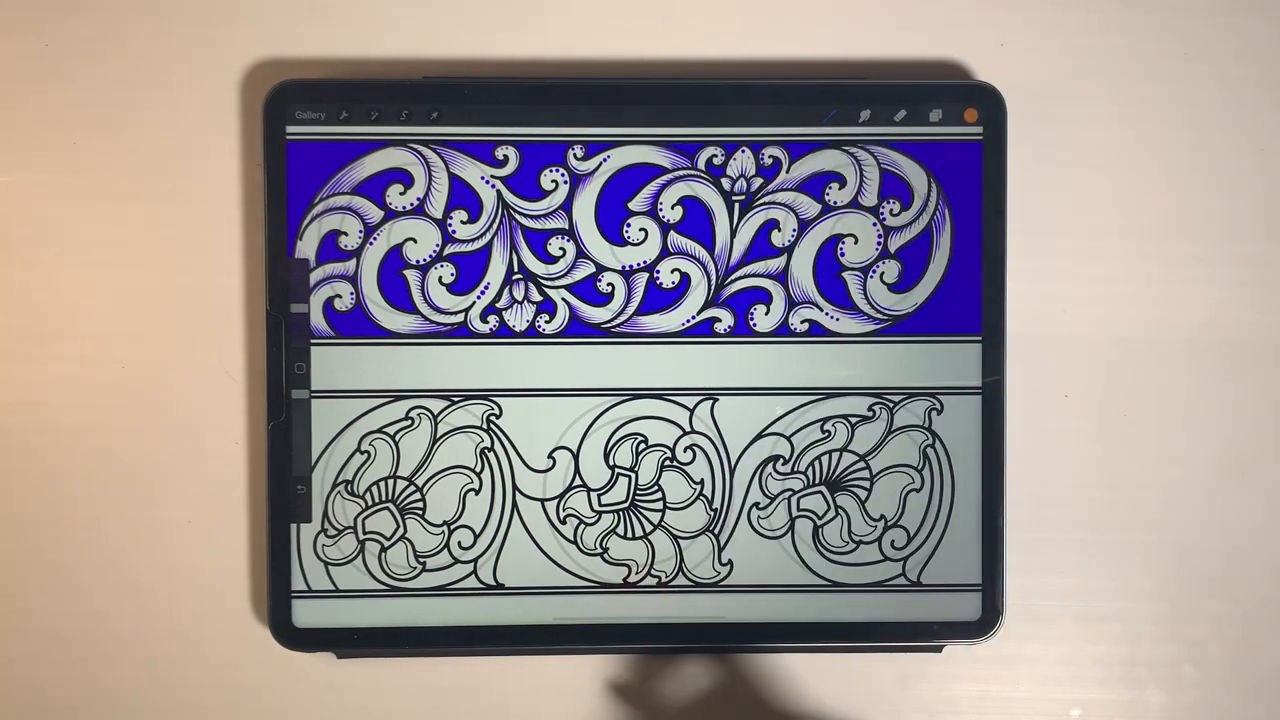
click(937, 116)
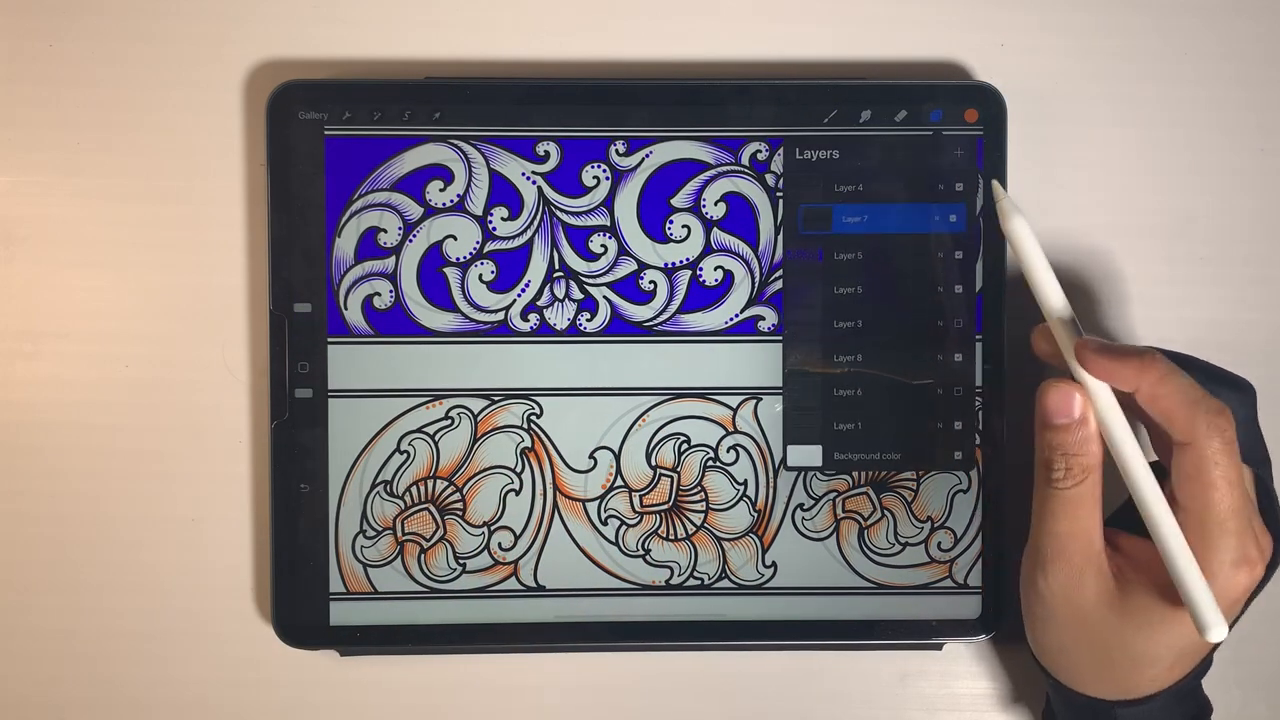
Step: Mark the flower line-art Layer 7 as the reference layer, then bring up selection tools
click(867, 188)
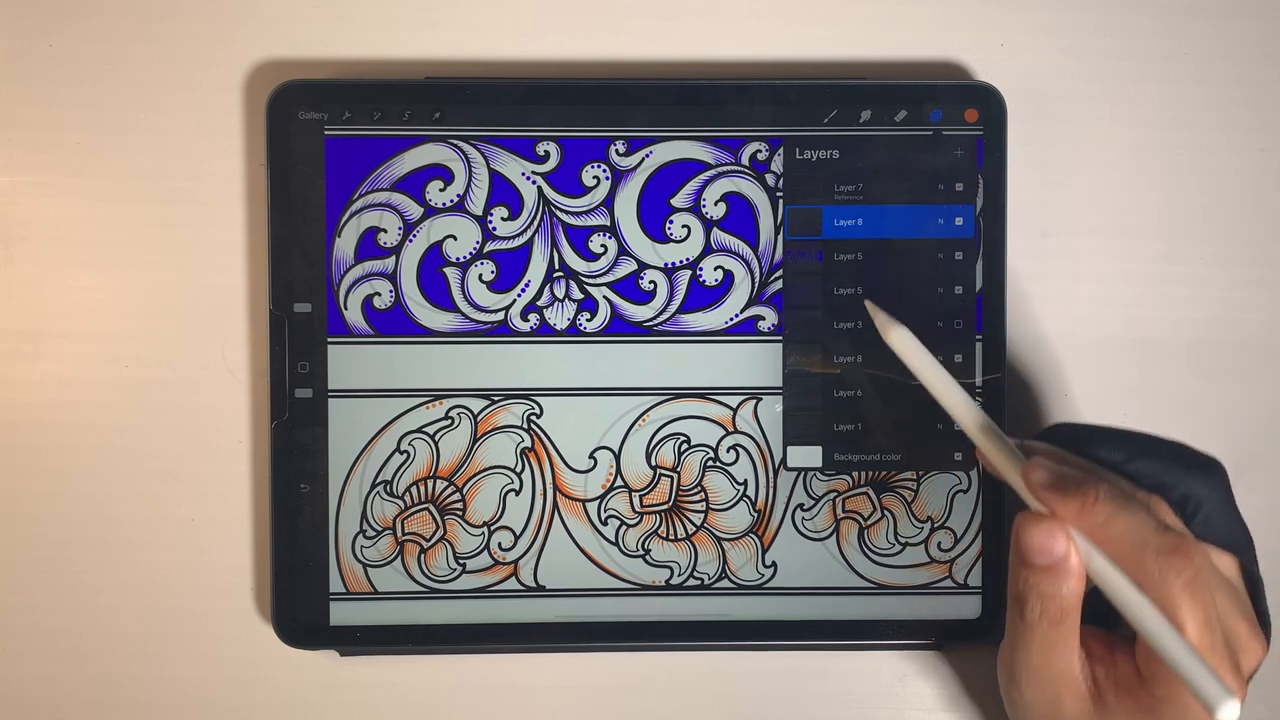
click(941, 117)
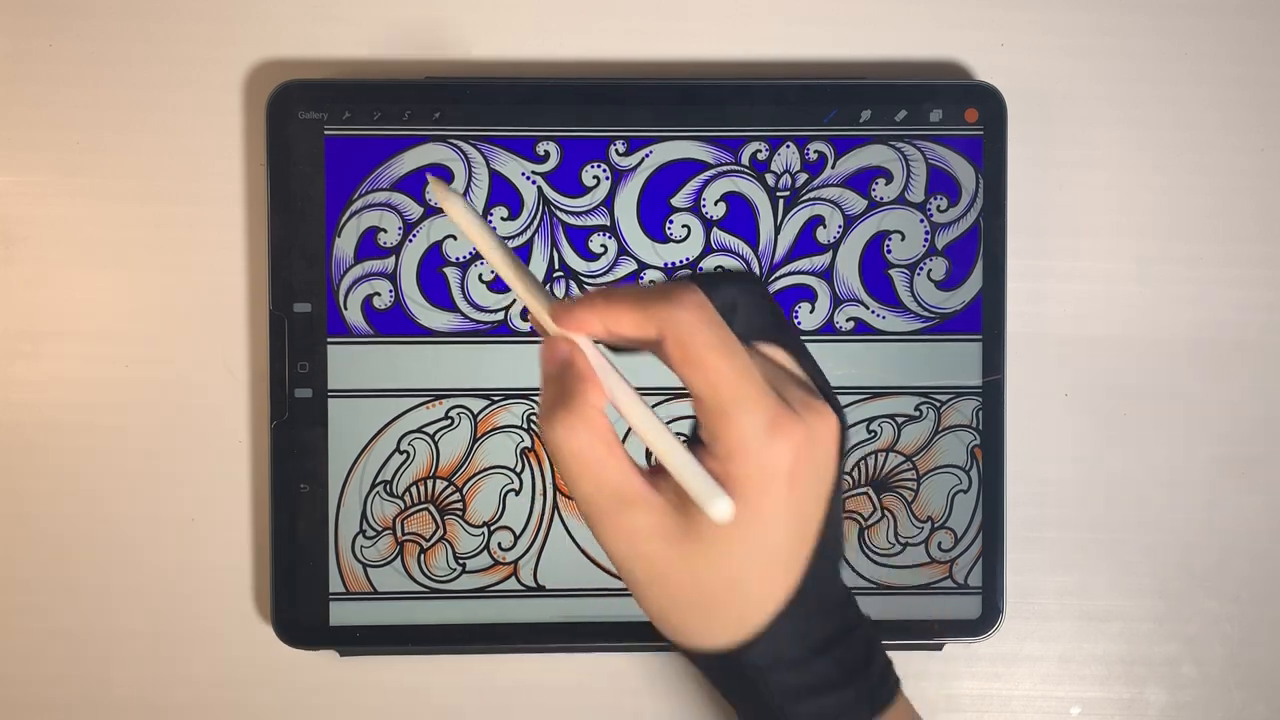
click(402, 116)
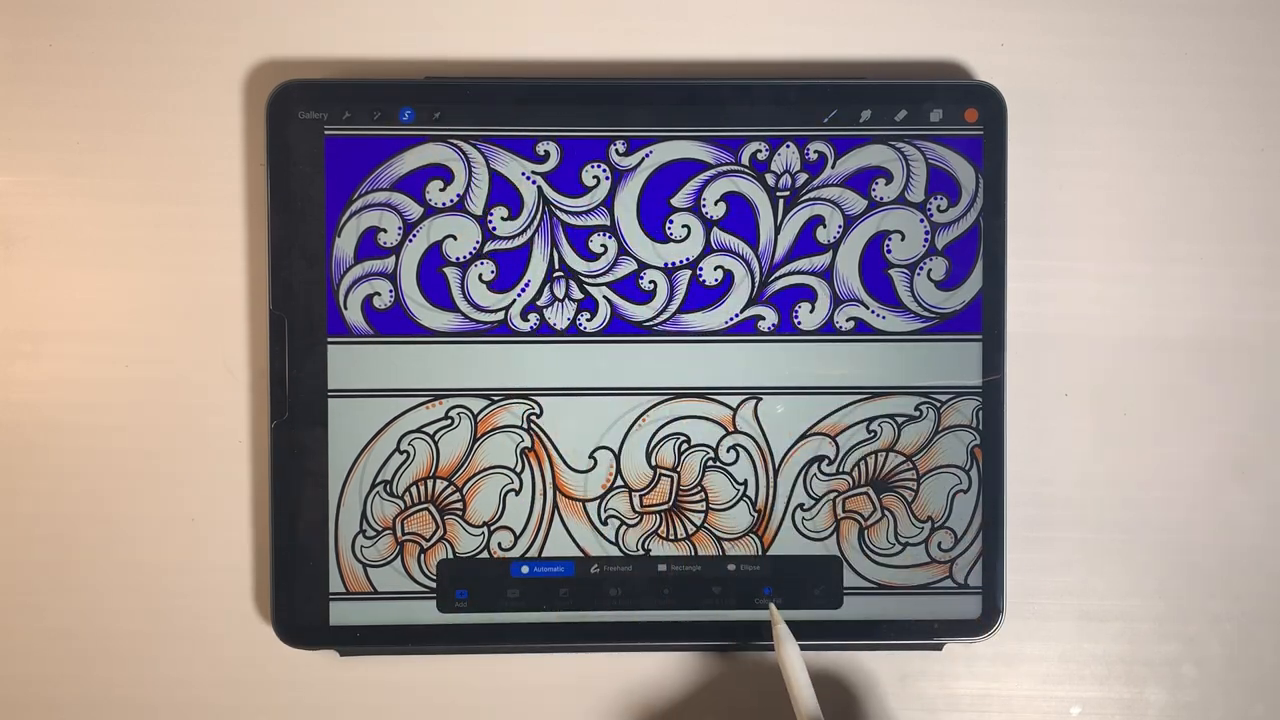